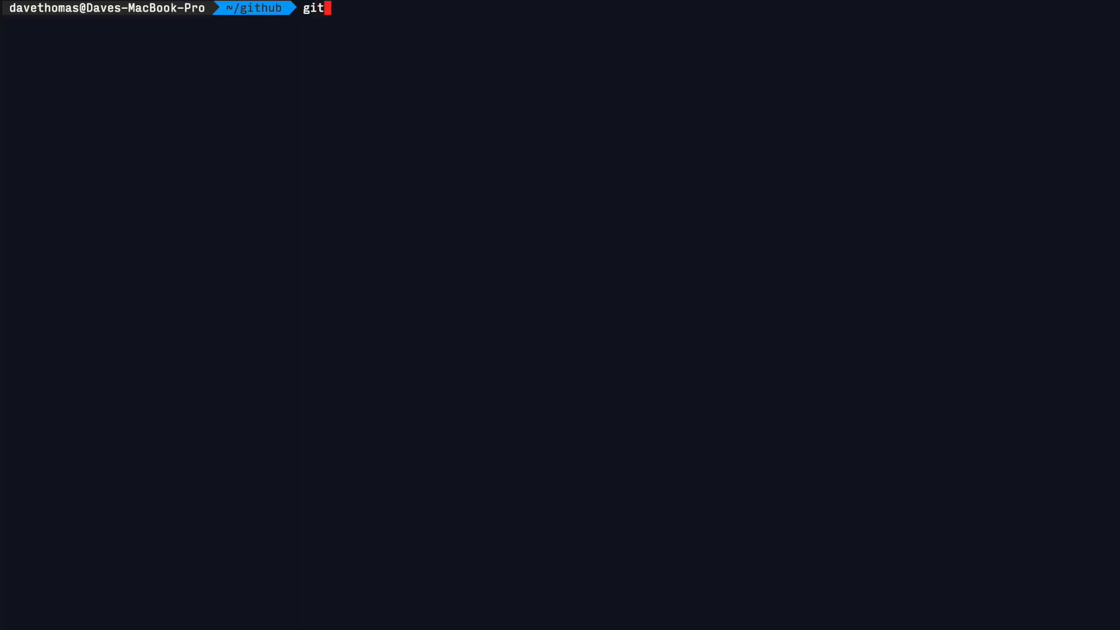
Clone the fable2-samples repository into a 6502-Fable folder and list its contents
{"action": "type", "text": "clone https://github.com/fable-compiler/fable2-samples.git"}
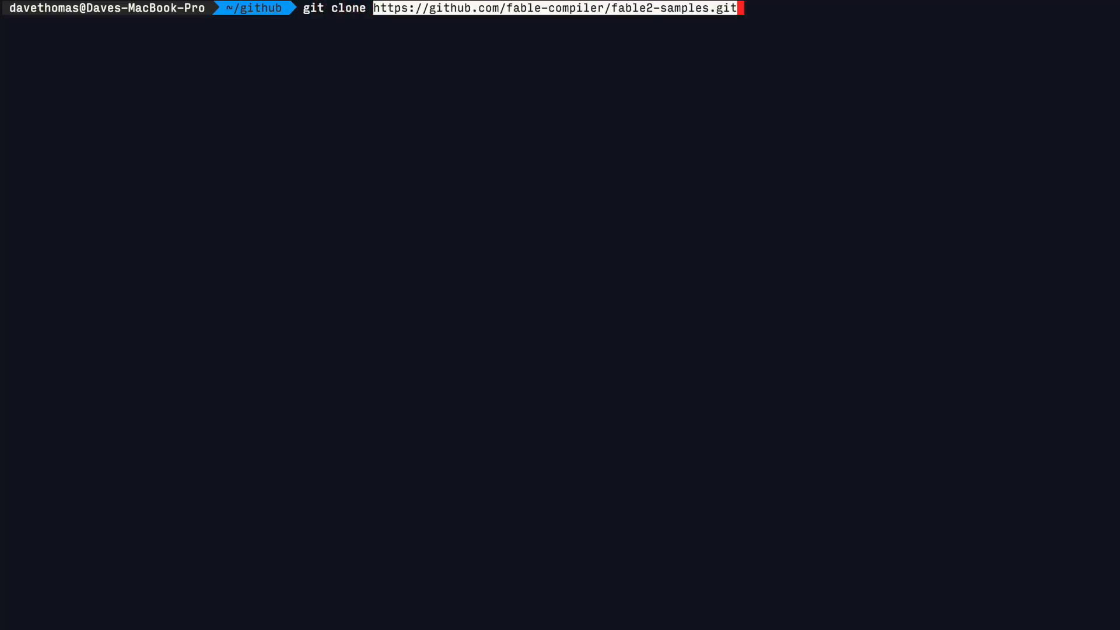
{"action": "type", "text": "6502-Fable"}
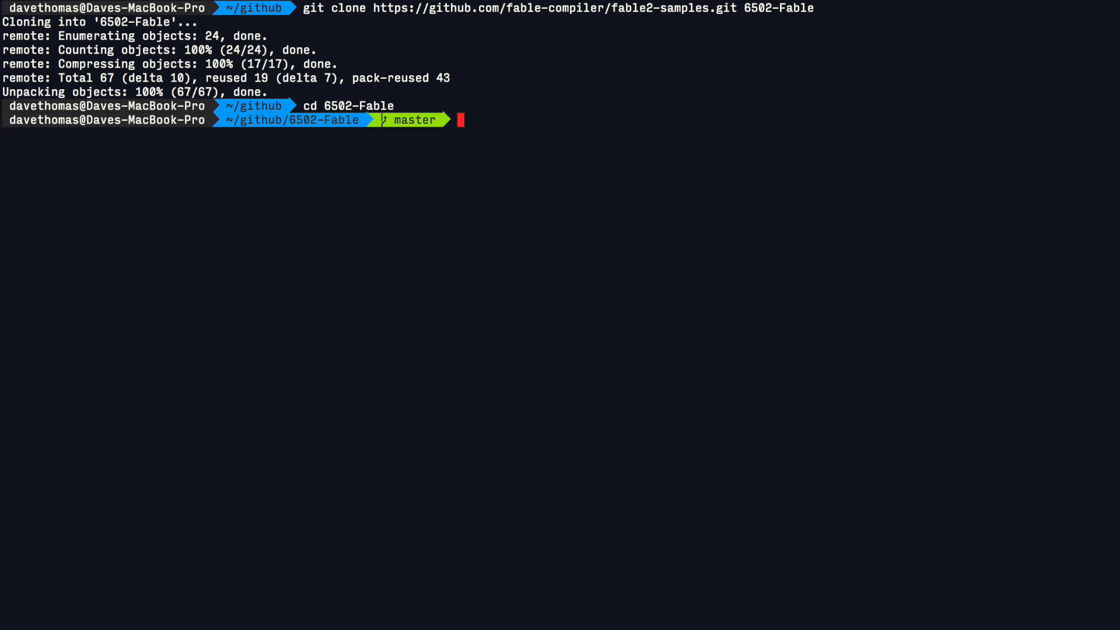
{"action": "type", "text": "ls"}
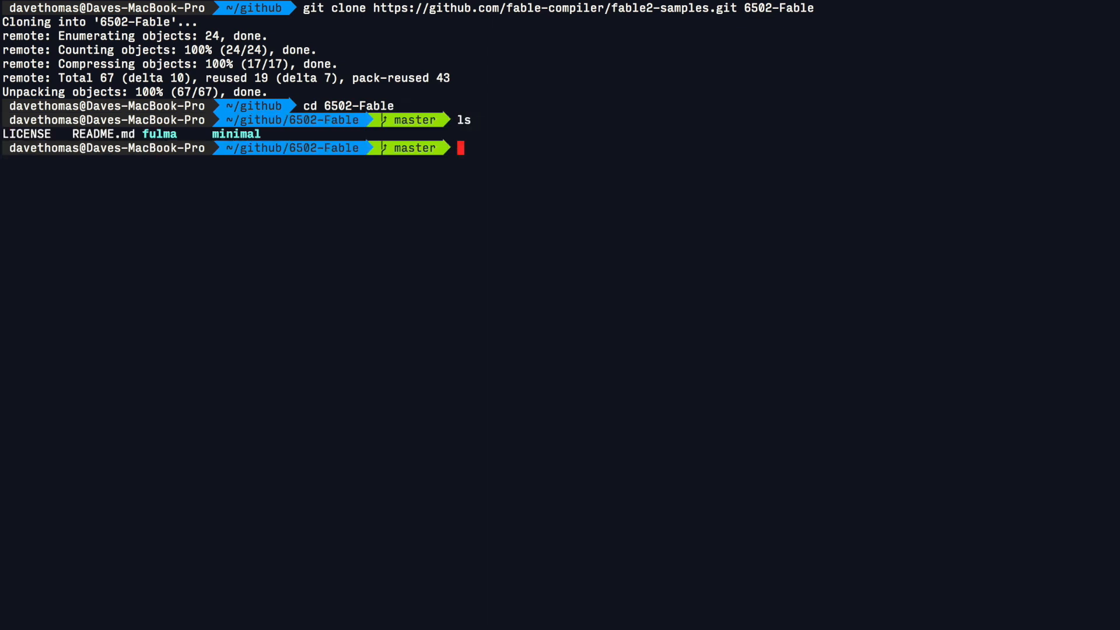
Remove the fulma sample and move the minimal template's files up to the project root
{"action": "type", "text": "rm -"}
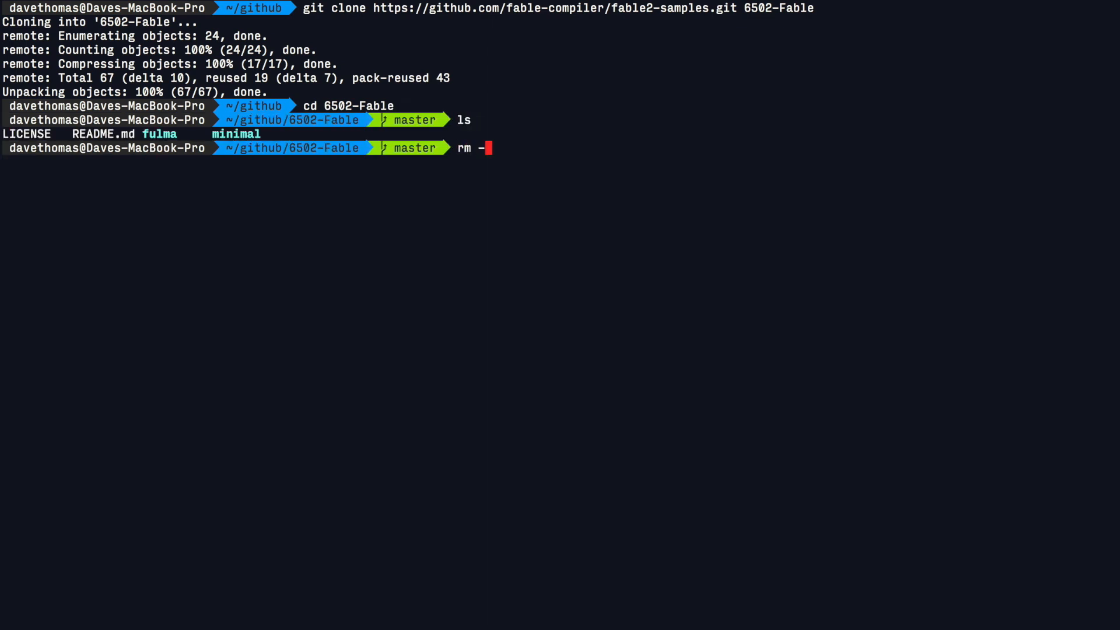
{"action": "type", "text": "rf fulma/"}
{"action": "type", "text": "mv -v m"}
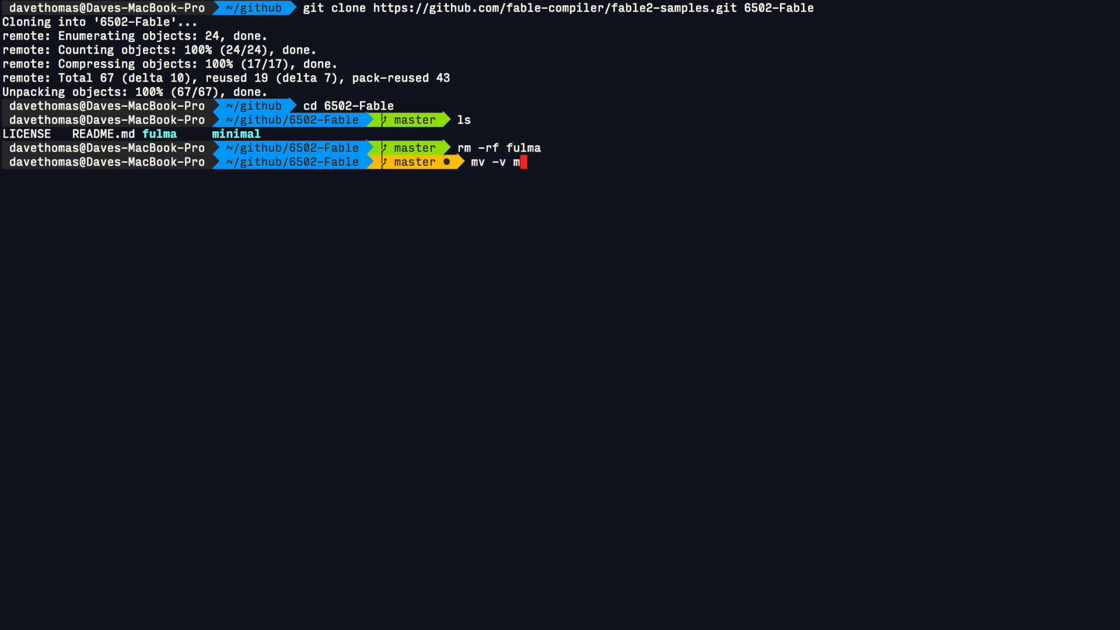
{"action": "type", "text": "inimal/* ."}
{"action": "type", "text": "npm"}
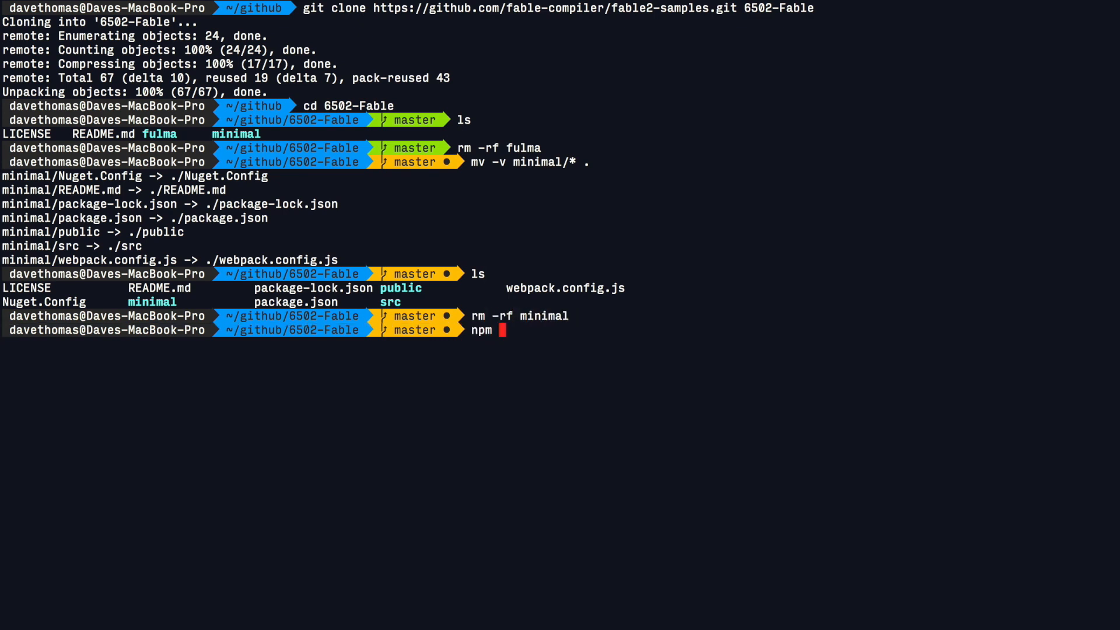
Install npm packages and start the webpack dev server on localhost:8080
{"action": "type", "text": "install"}
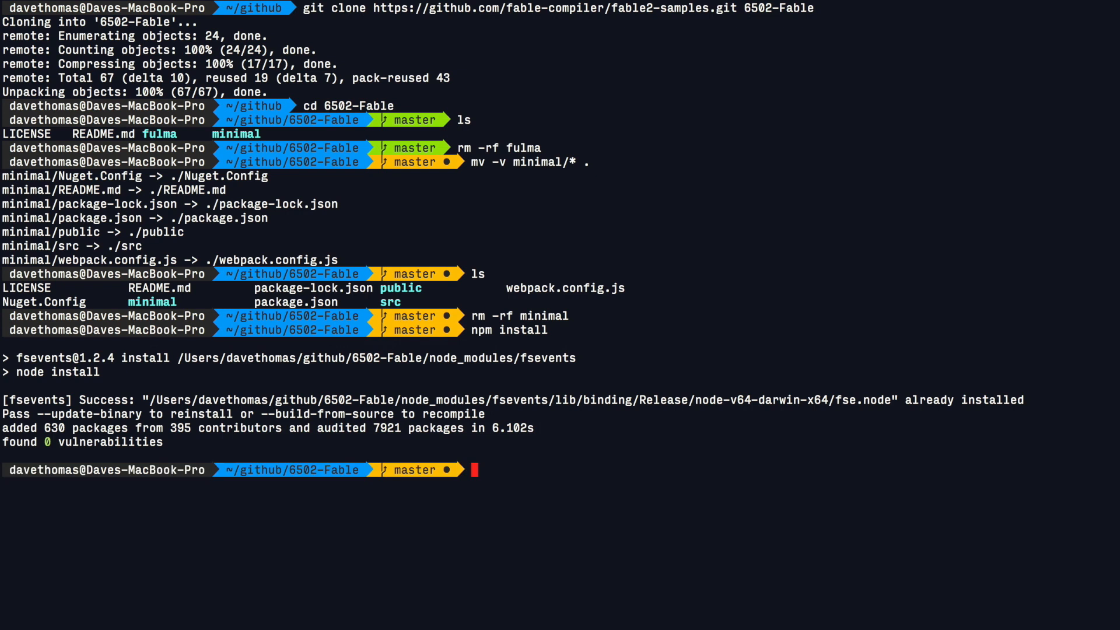
{"action": "type", "text": "npx webpack-de"}
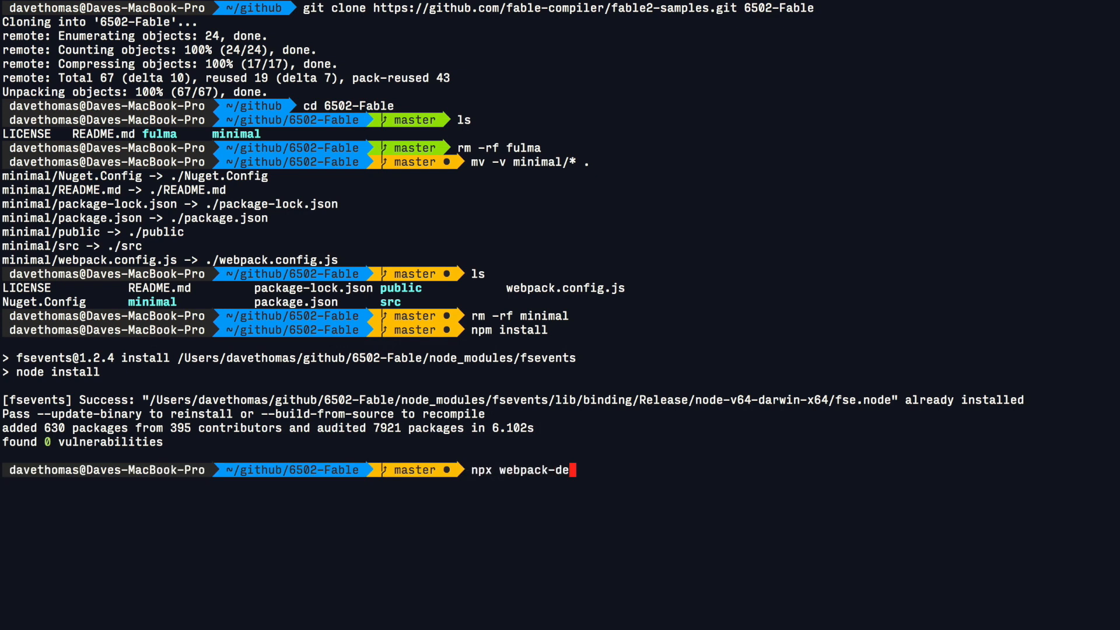
{"action": "key", "text": "enter"}
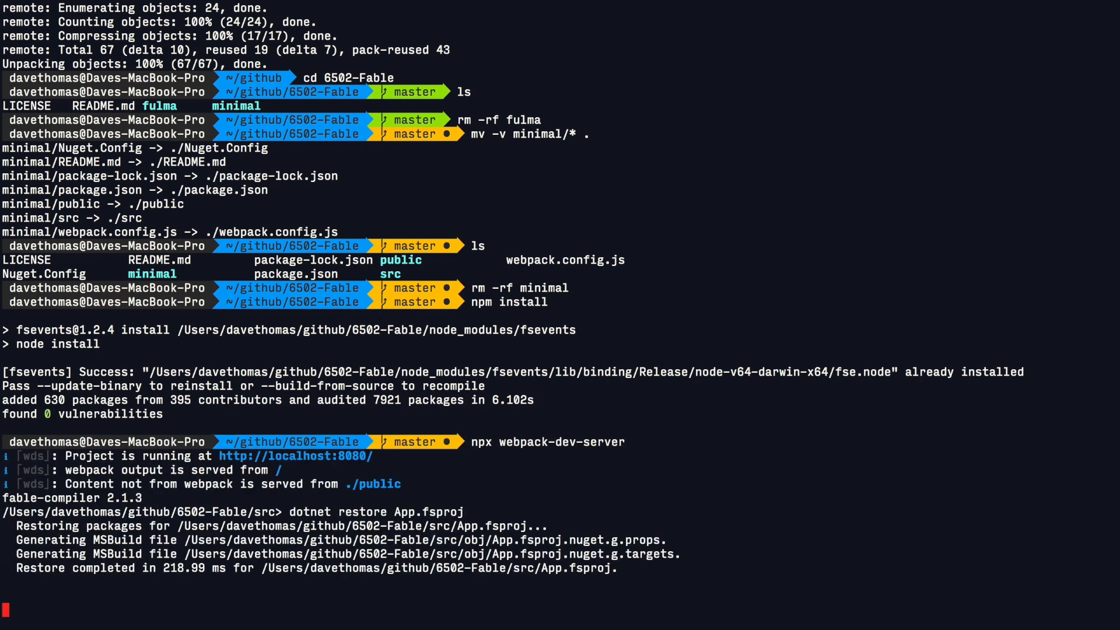
Raise the localhost counter from 0 to 2 with the + button in Safari
{"action": "scroll", "scroll_direction": "down", "scroll_amount": 3}
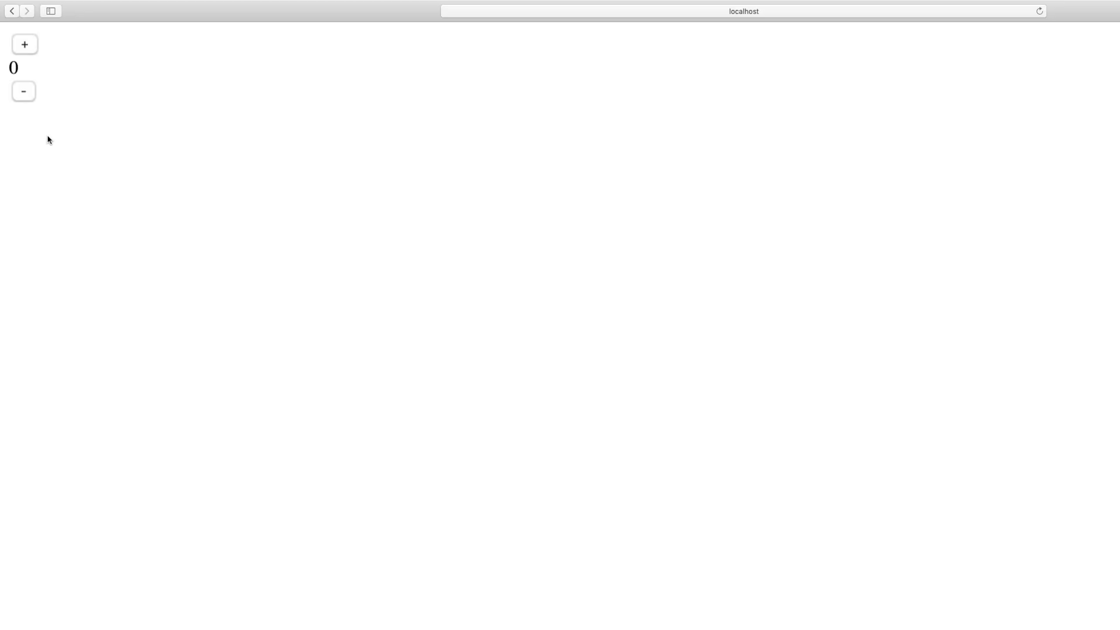
{"action": "left_click", "coordinate": [24, 44]}
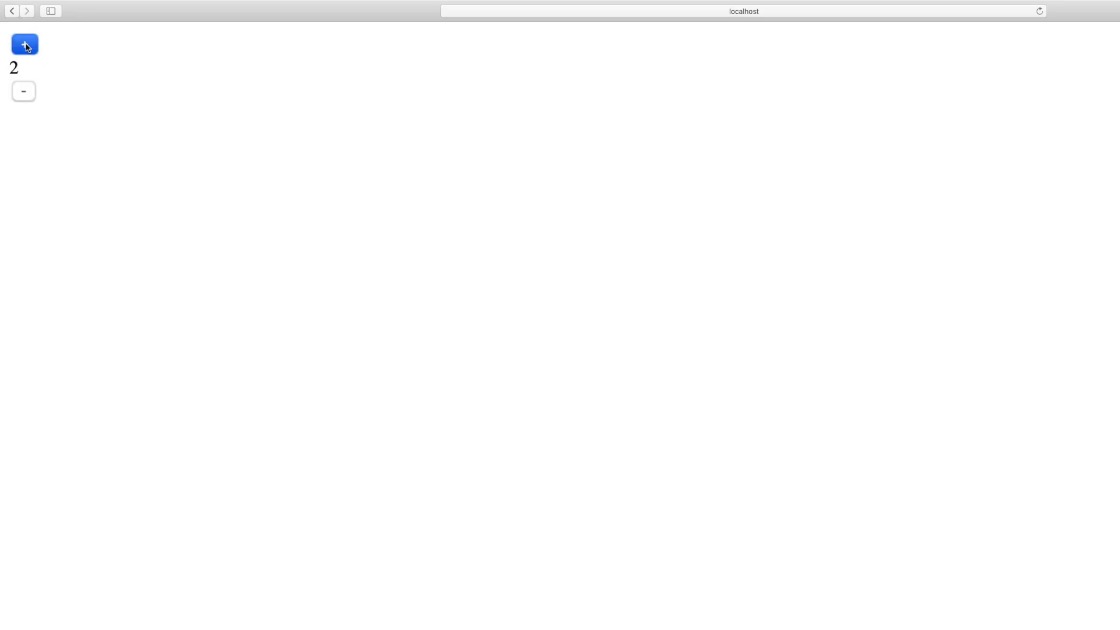
{"action": "left_click", "coordinate": [23, 91]}
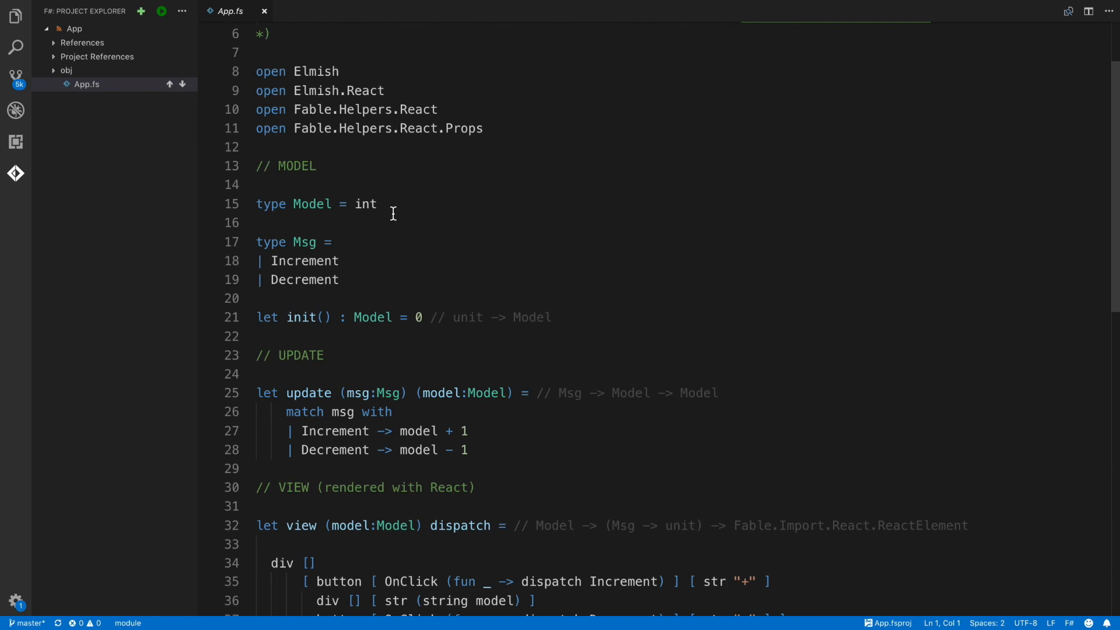
Highlight the Model type, the view function and the program startup pipeline to explain them
{"action": "triple_click", "coordinate": [316, 204]}
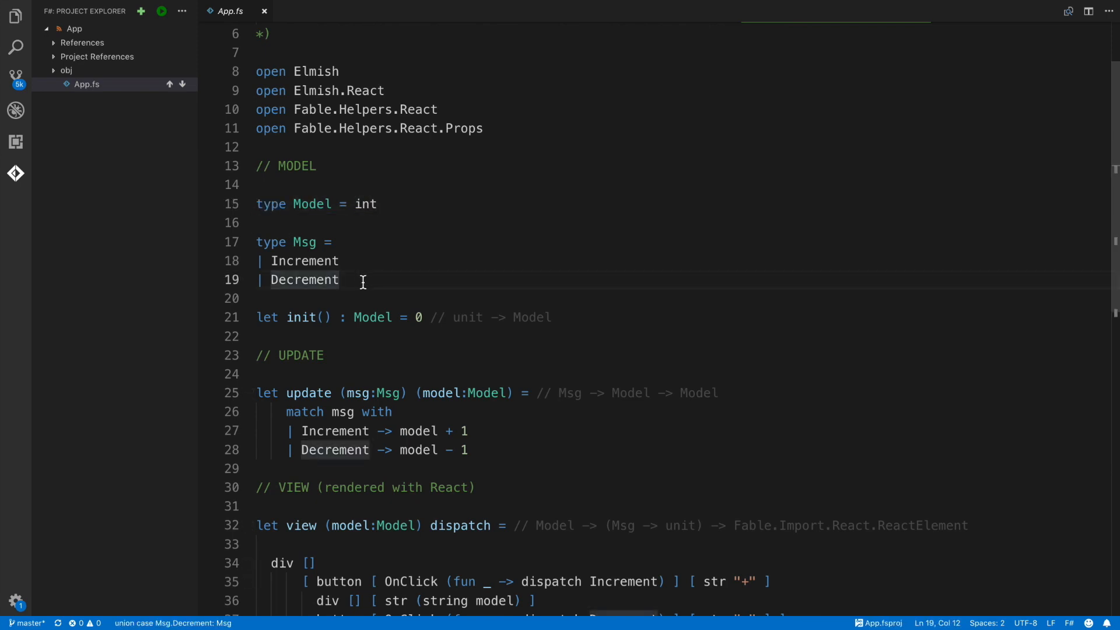
{"action": "left_click_drag", "start_coordinate": [255, 242], "coordinate": [339, 279]}
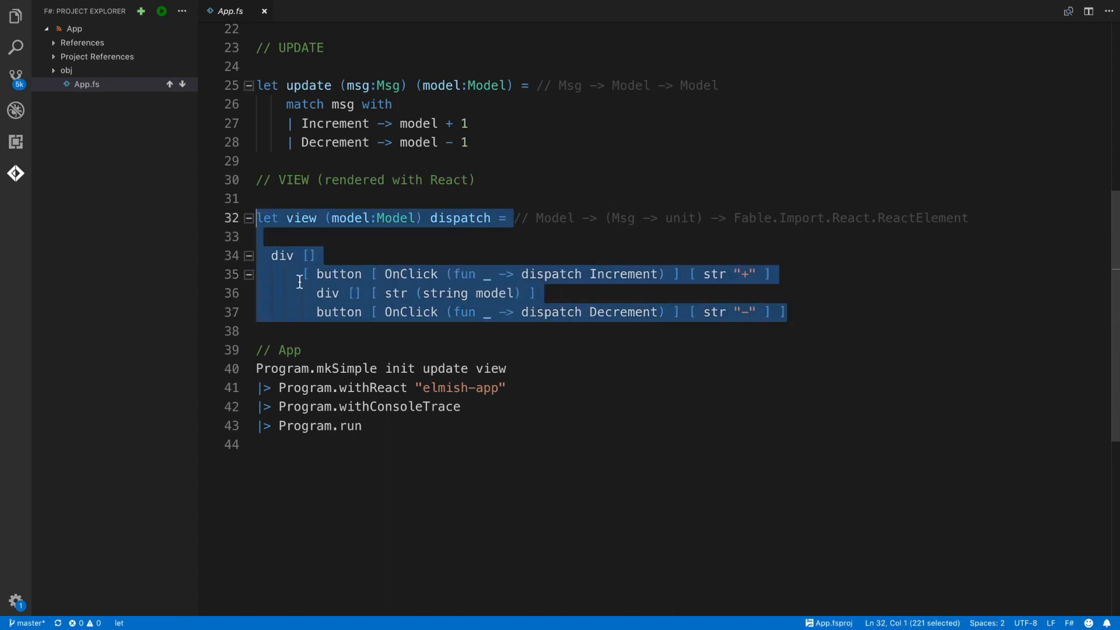
{"action": "left_click", "coordinate": [365, 426]}
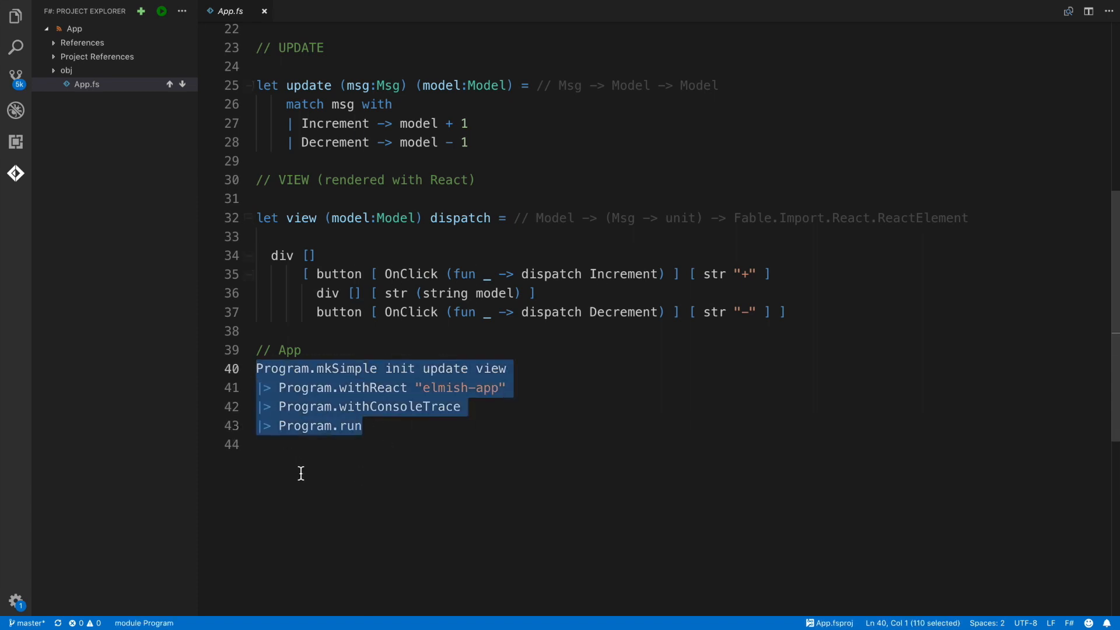
{"action": "mouse_move", "coordinate": [336, 500]}
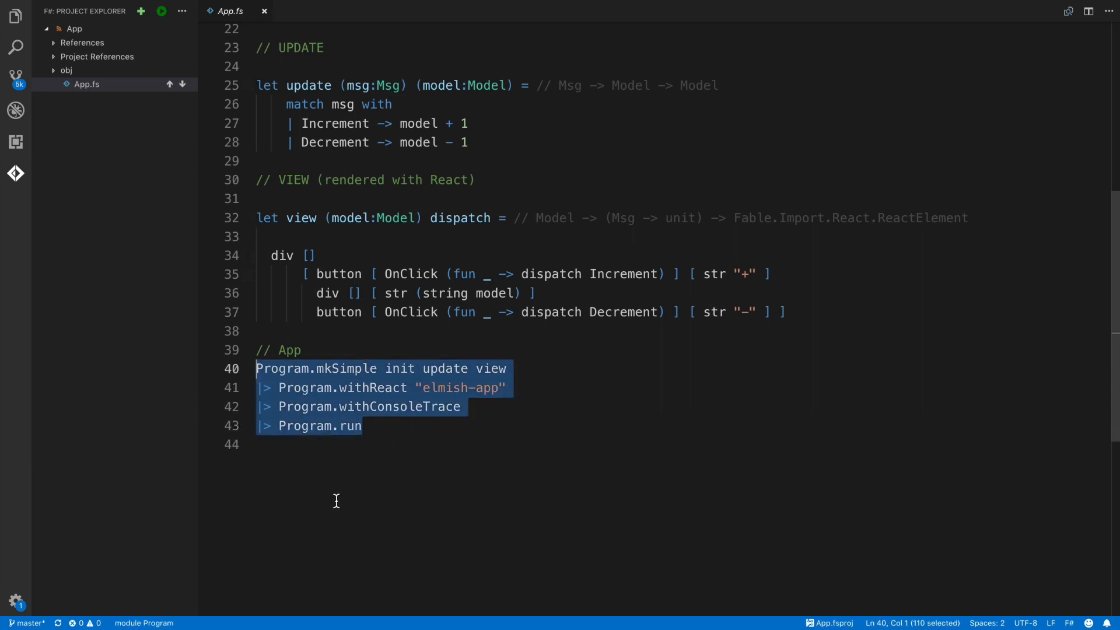
Change the Increment case on line 27 from 'model + 1' to 'model + 2'
{"action": "left_click", "coordinate": [507, 261]}
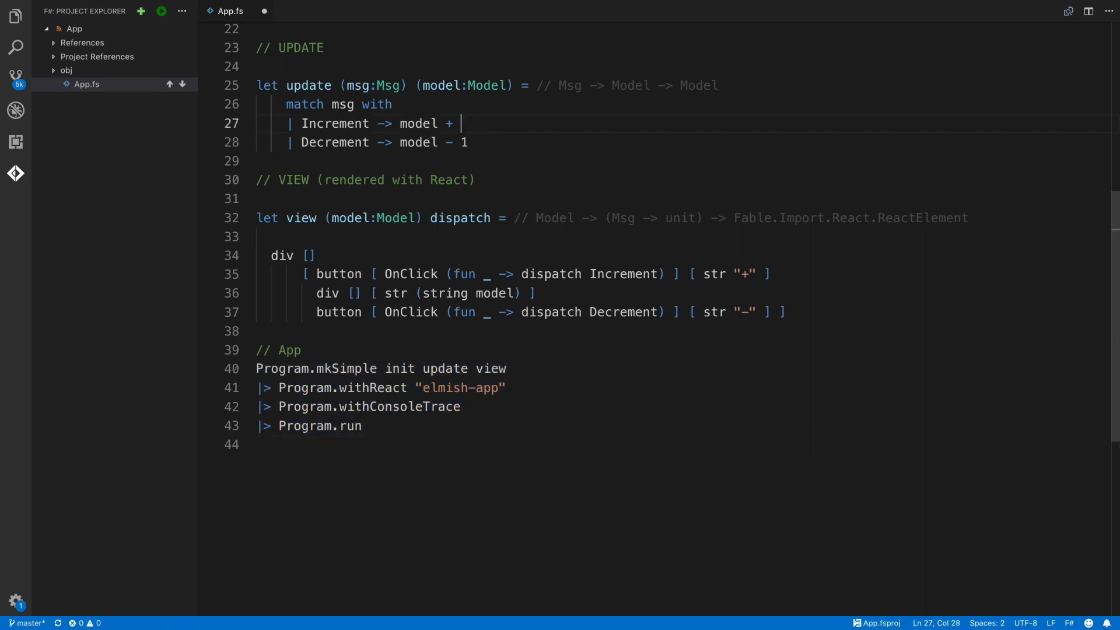
{"action": "type", "text": "2"}
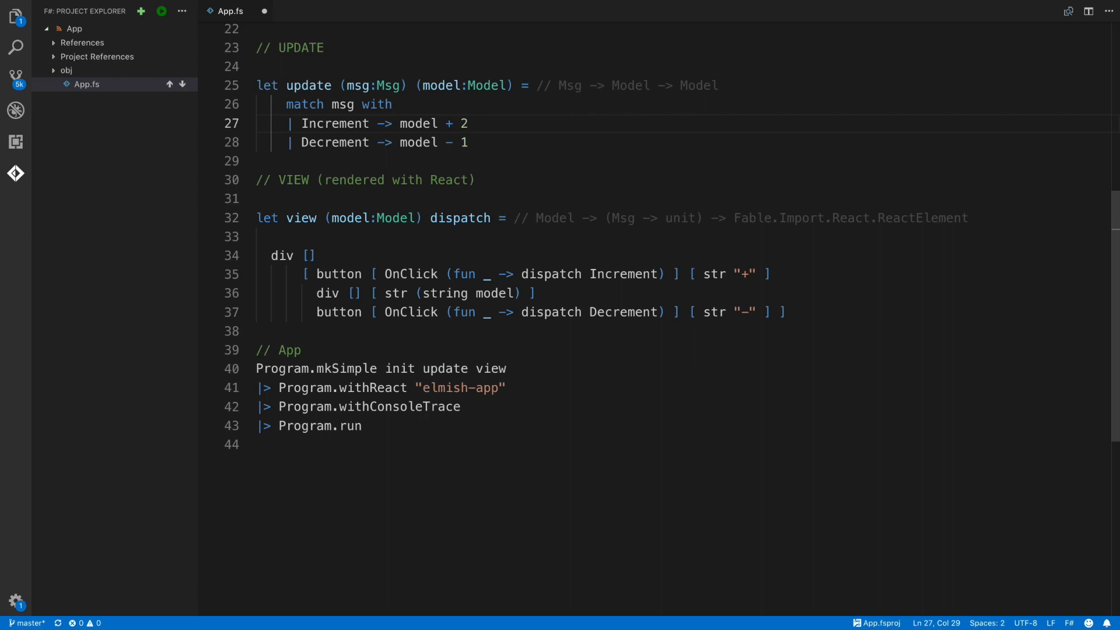
Test the reloaded counter: increment three times by 2, then decrement once
{"action": "left_click", "coordinate": [24, 44]}
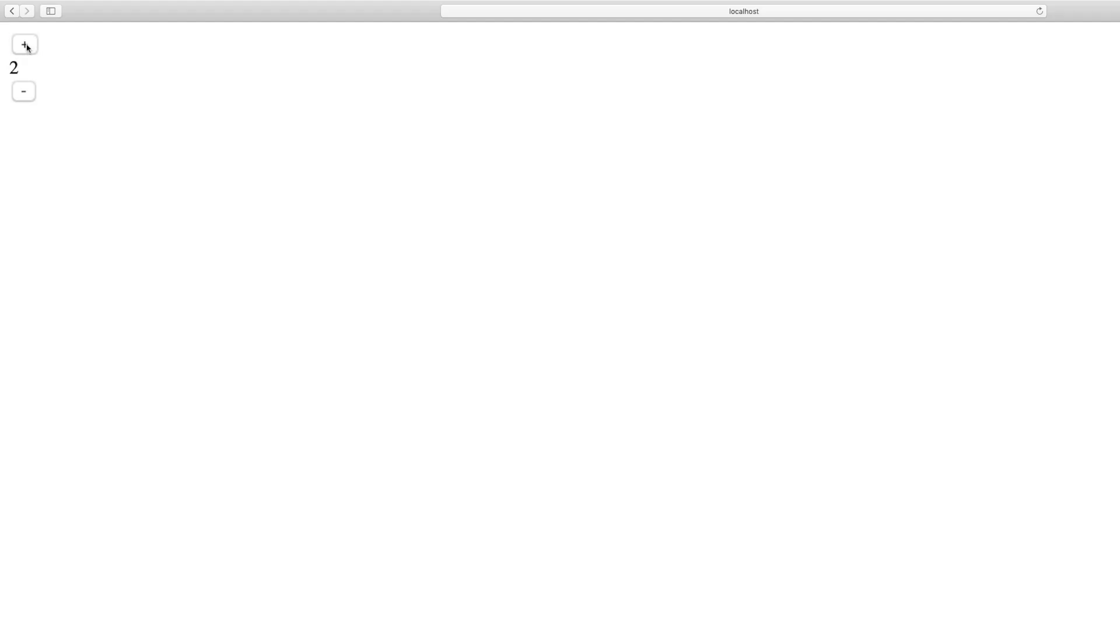
{"action": "left_click", "coordinate": [24, 45]}
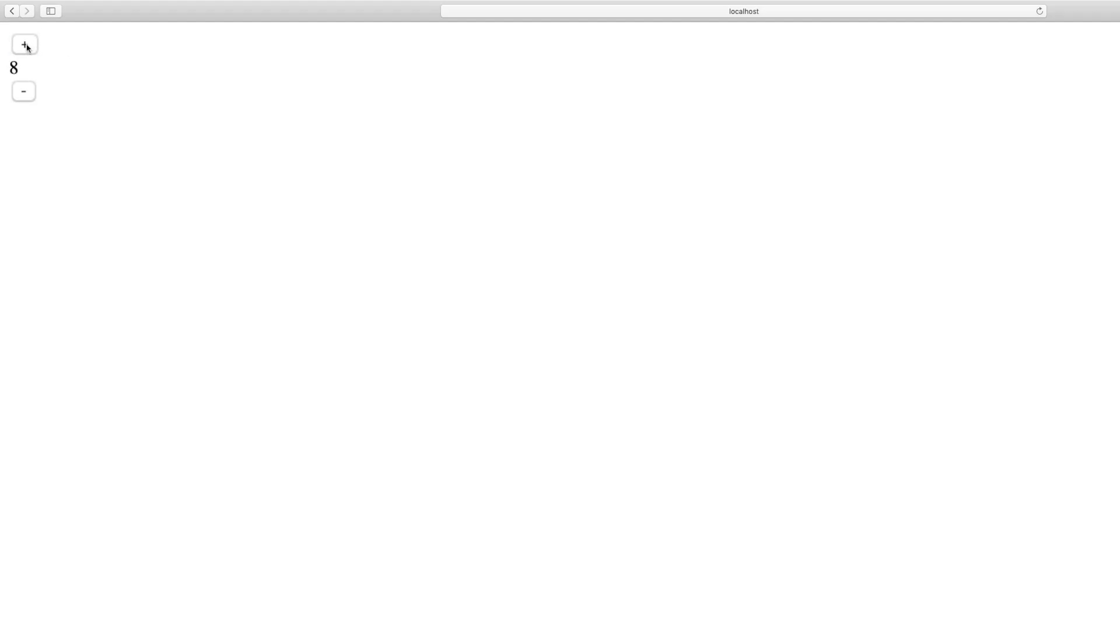
{"action": "left_click", "coordinate": [23, 43]}
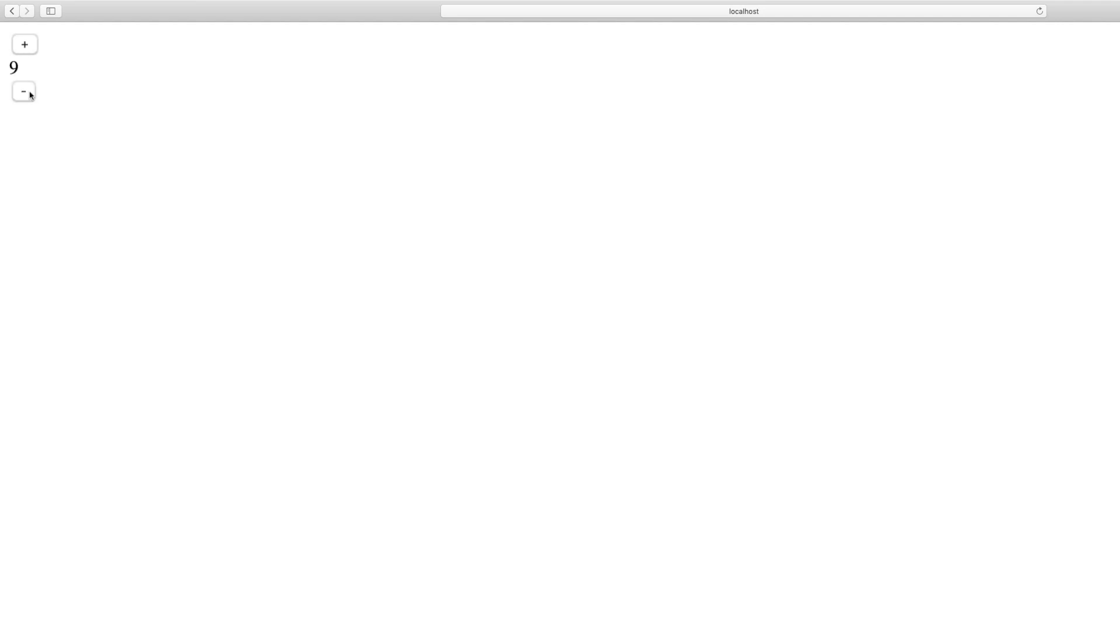
{"action": "left_click", "coordinate": [23, 91]}
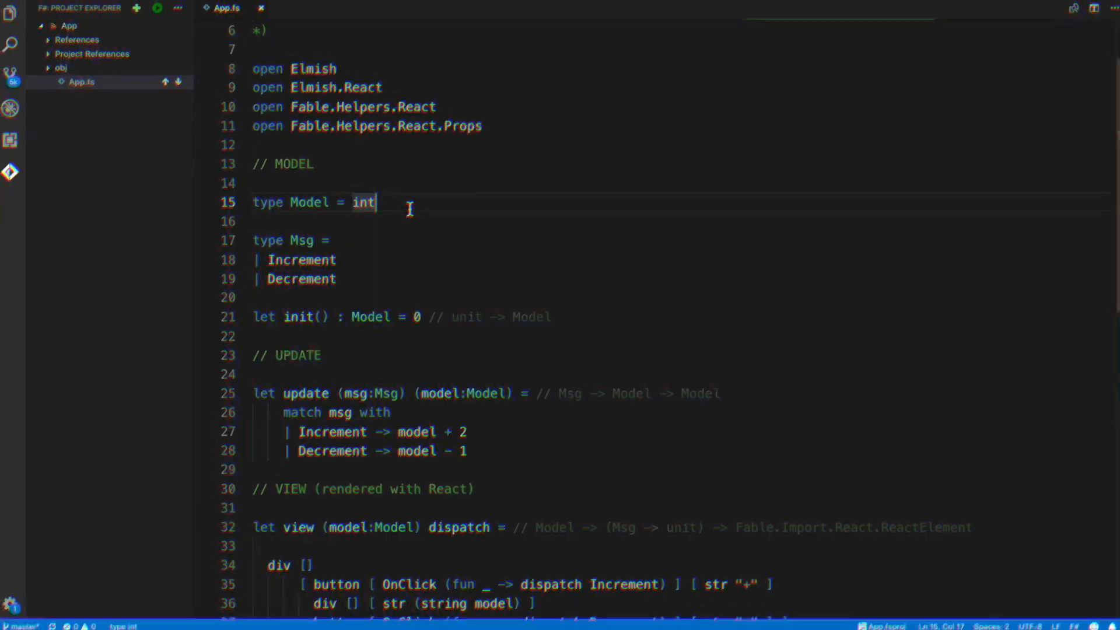
Replace Model with a CPU6502 record of A, X, Y, PC, SP, P bytes and status-flag members
{"action": "triple_click", "coordinate": [314, 204]}
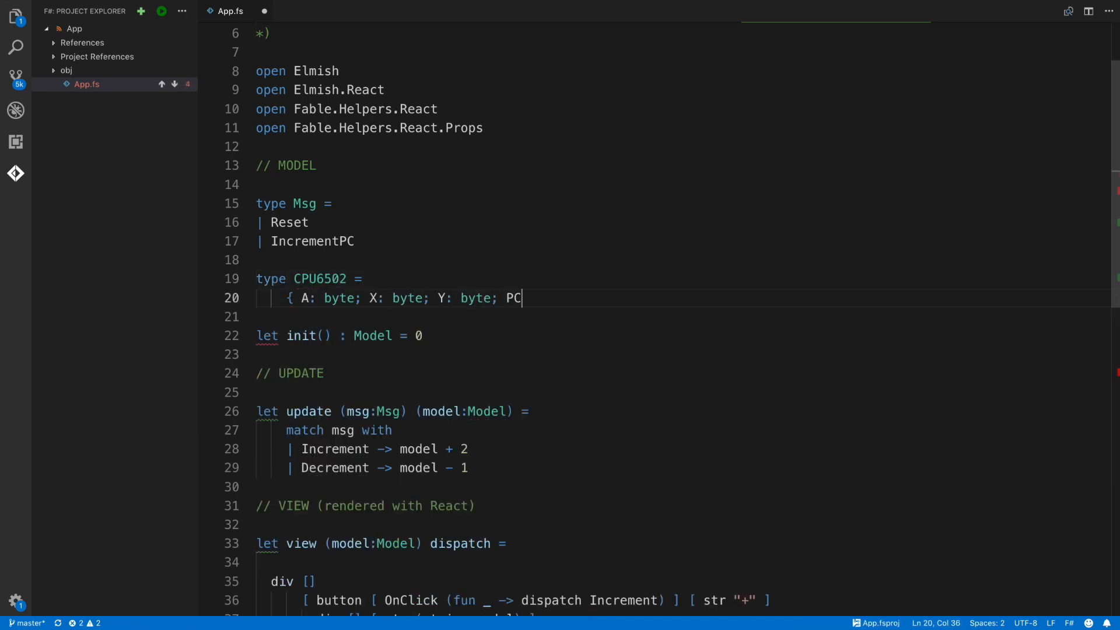
{"action": "type", "text": ": byte; SP:byte; P: byte }"}
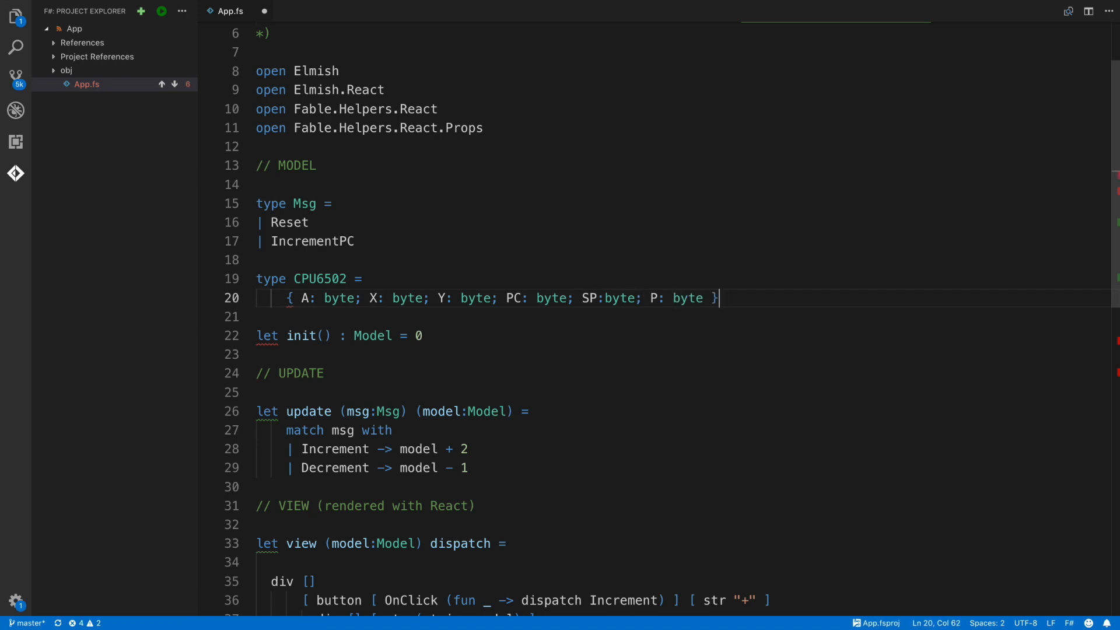
{"action": "type", "text": "membe"}
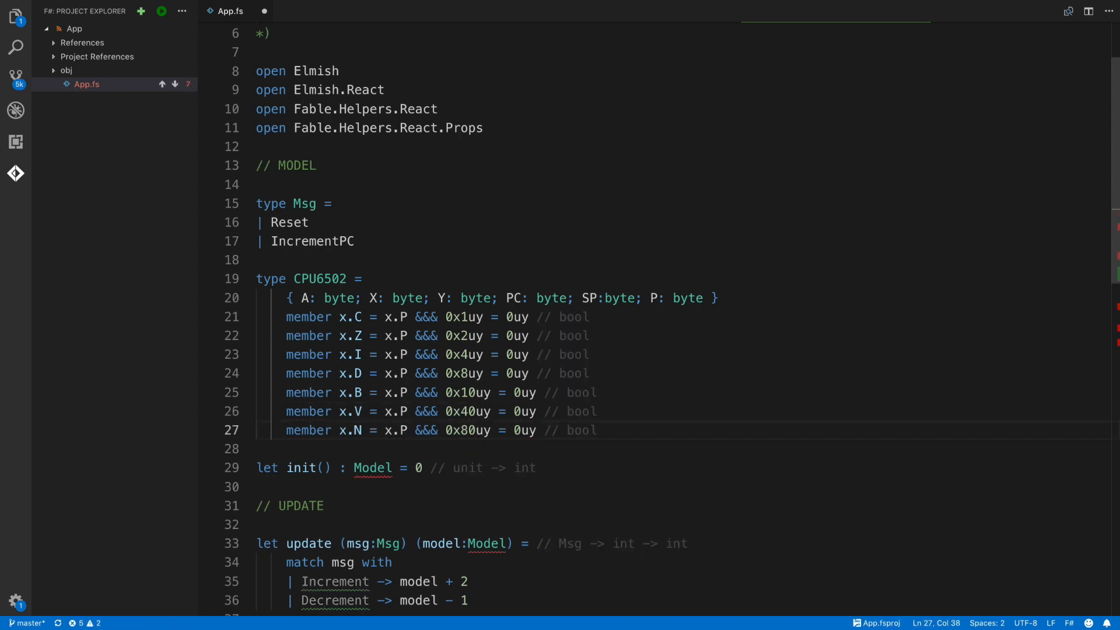
{"action": "left_click", "coordinate": [426, 468]}
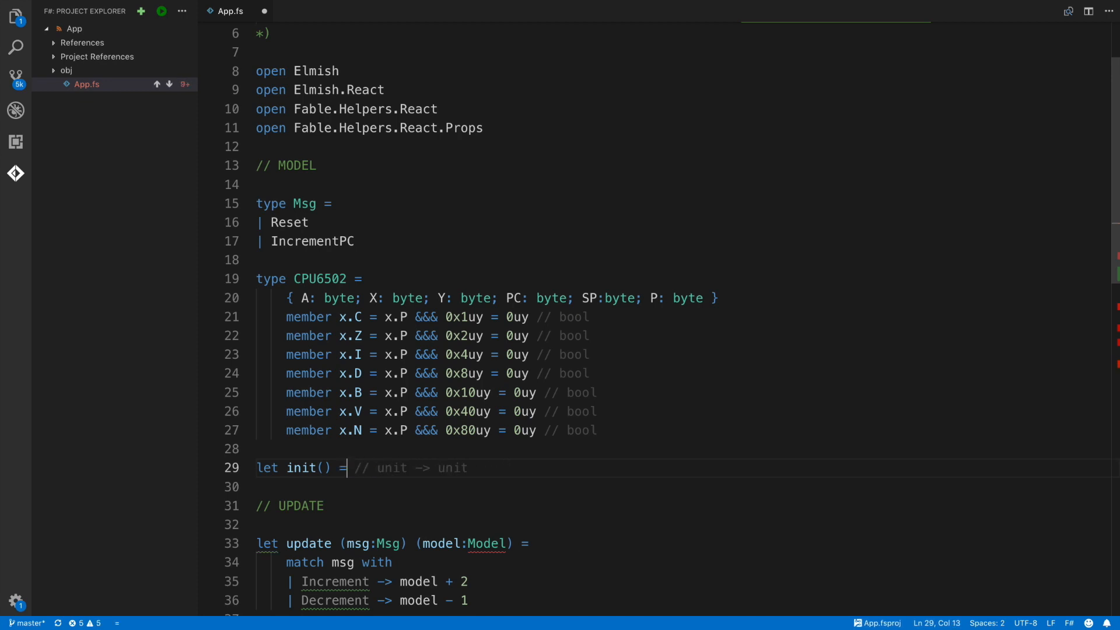
Make init return a zeroed CPU6502 record and have update take a CPU6502
{"action": "type", "text": "{ A = 0uy; X = 0uy; Y = 0uy; PC = 0uy; SP = 0"}
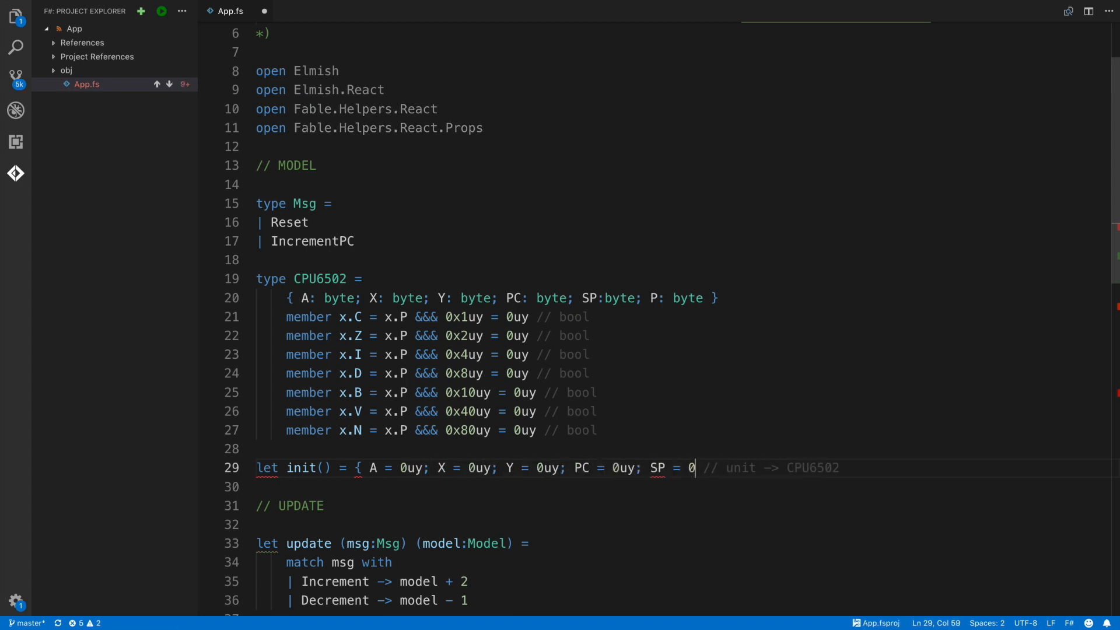
{"action": "type", "text": "uy; P = 0uy}"}
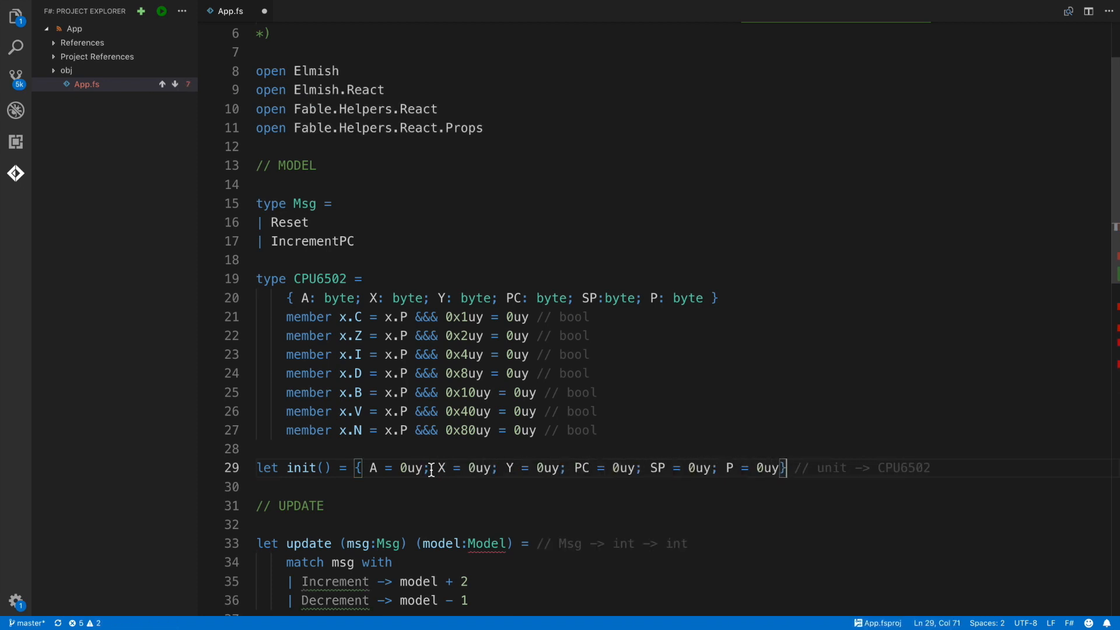
{"action": "double_click", "coordinate": [490, 543]}
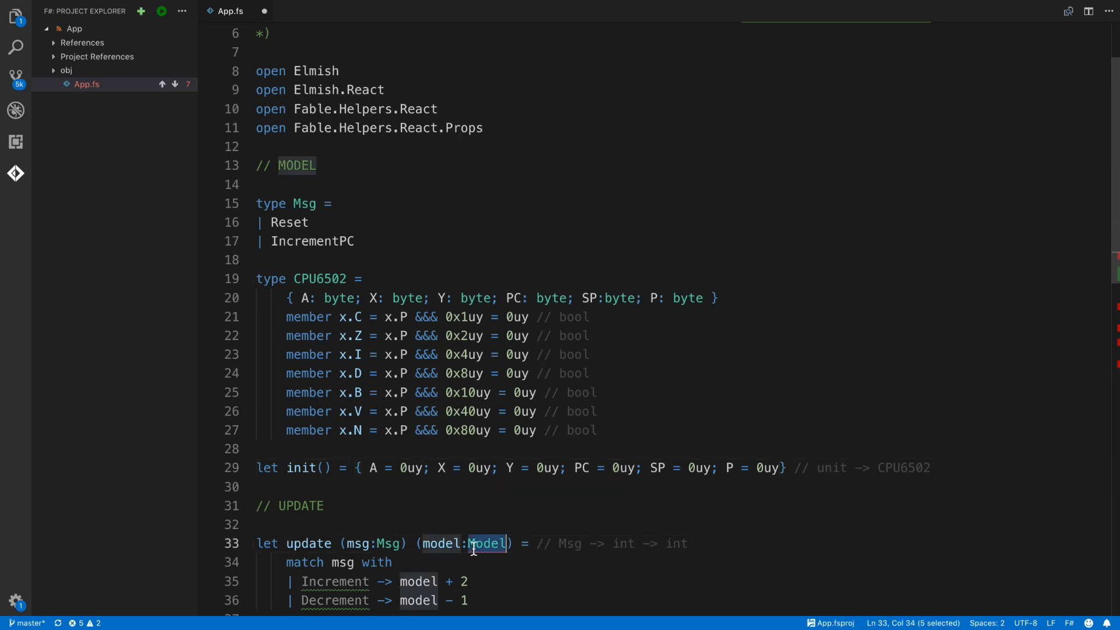
{"action": "type", "text": "CPU6502"}
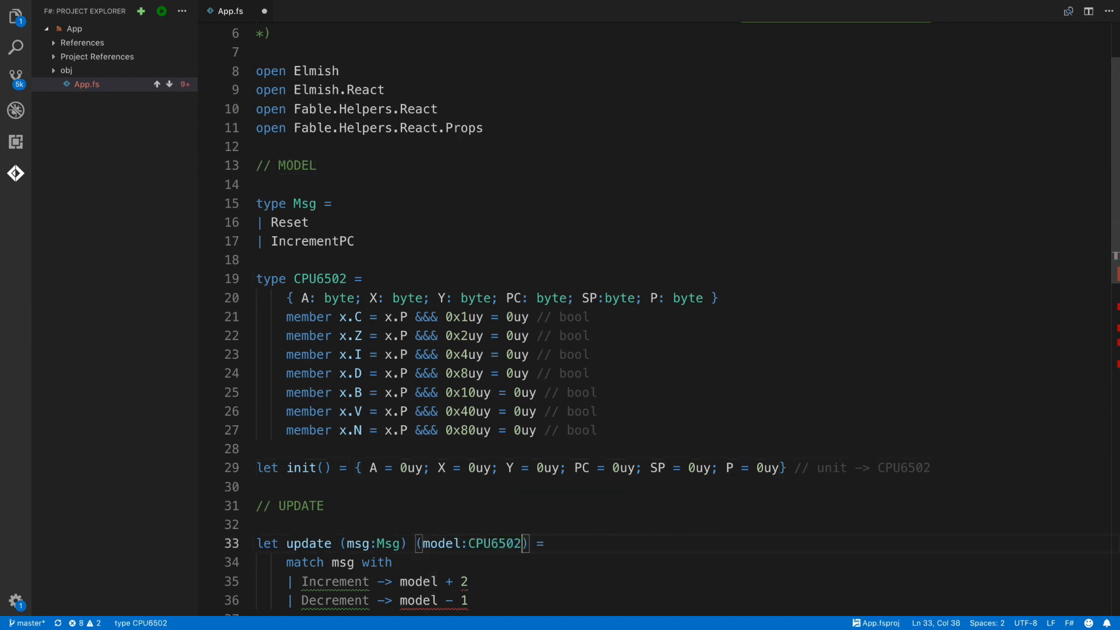
Replace the Increment/Decrement cases with Reset -> init() and IncrementPC advancing PC
{"action": "scroll", "scroll_direction": "down", "scroll_amount": 3}
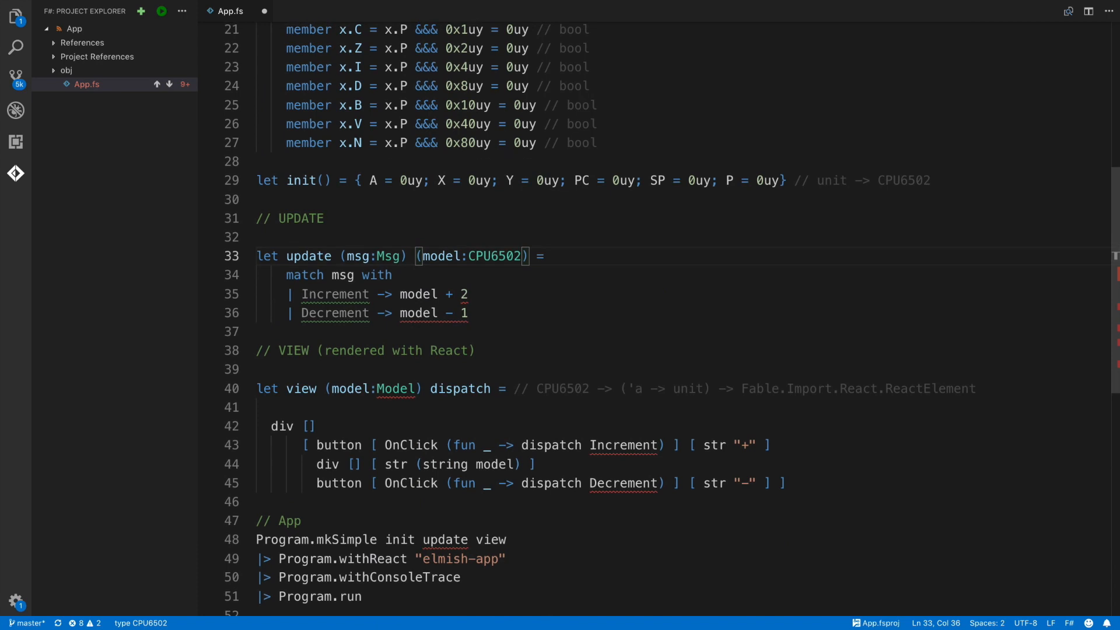
{"action": "left_click_drag", "start_coordinate": [286, 275], "coordinate": [468, 313]}
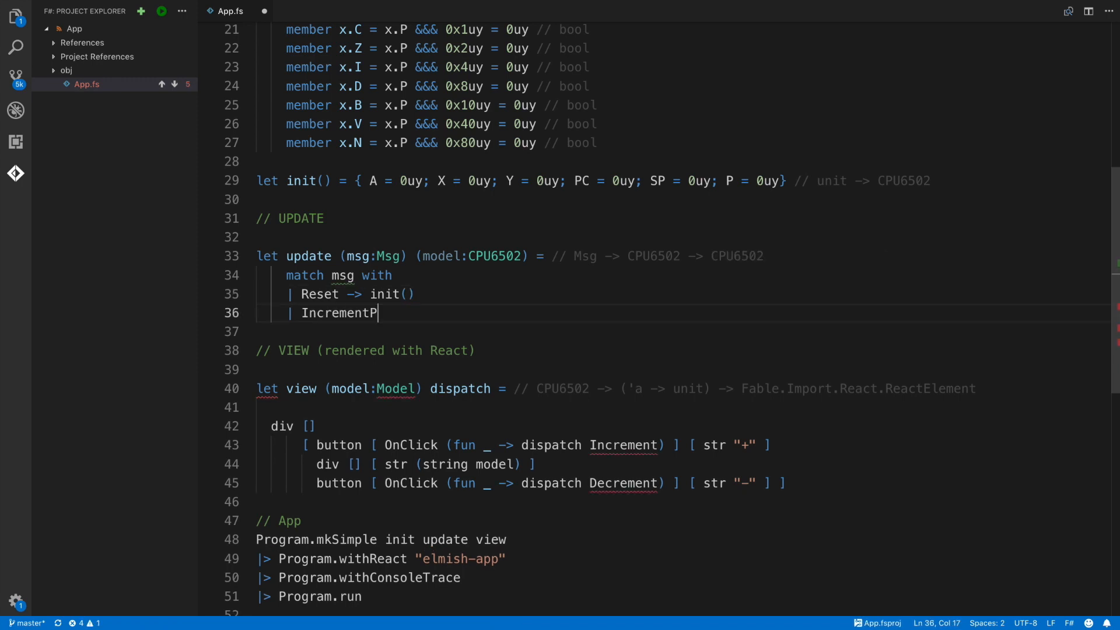
{"action": "type", "text": "C -> { model with PC = model.P"}
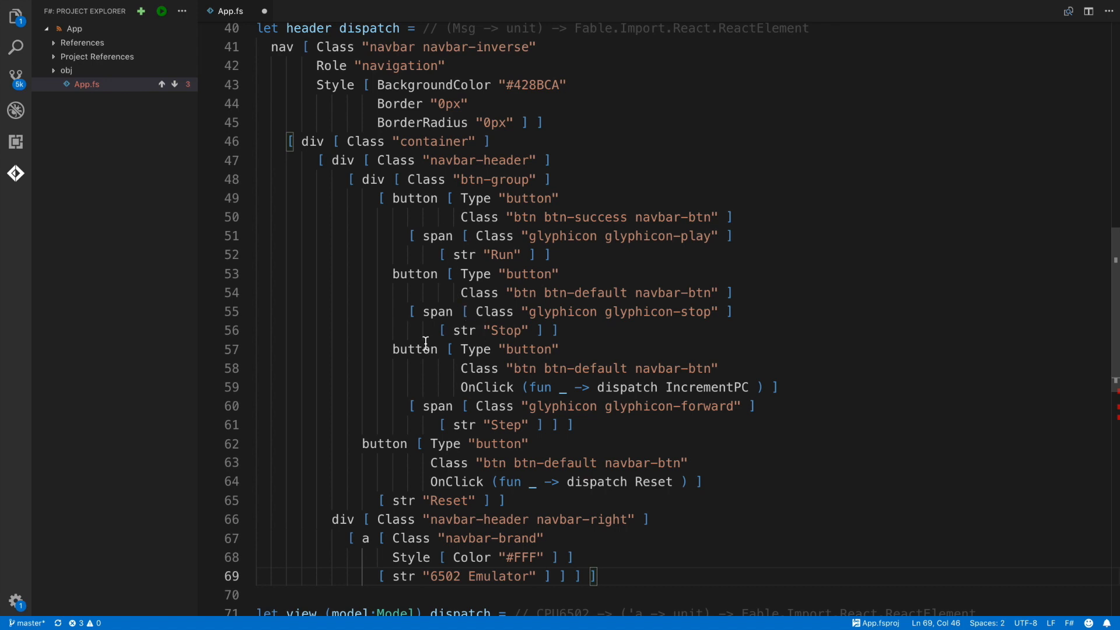
Review the header's Step button dispatching IncrementPC and Reset button dispatching Reset
{"action": "left_click_drag", "start_coordinate": [392, 350], "coordinate": [777, 388]}
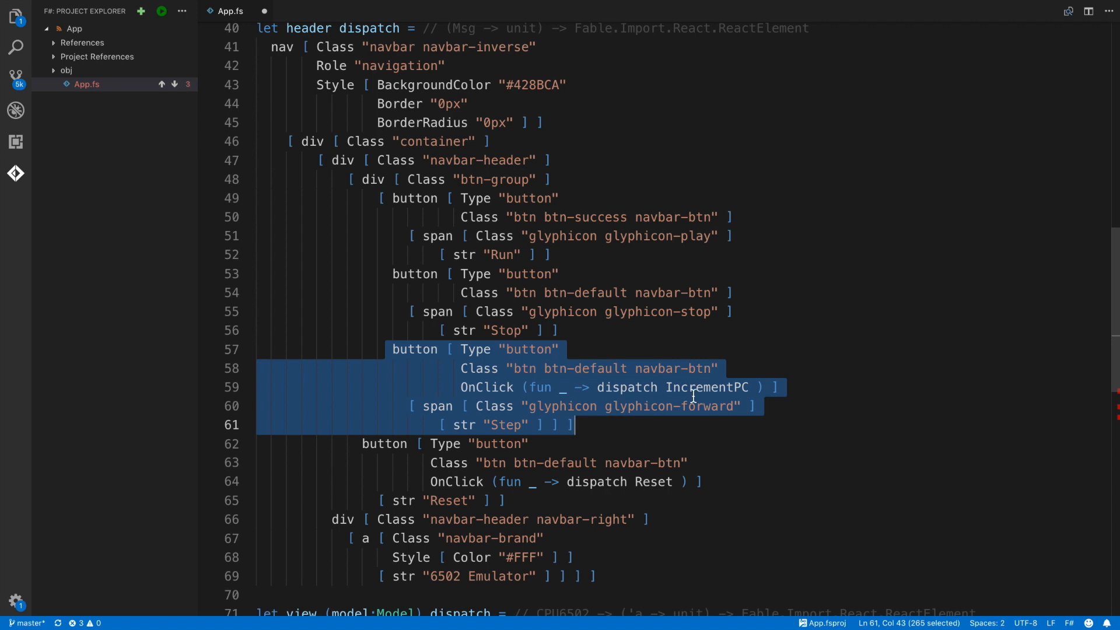
{"action": "mouse_move", "coordinate": [611, 396]}
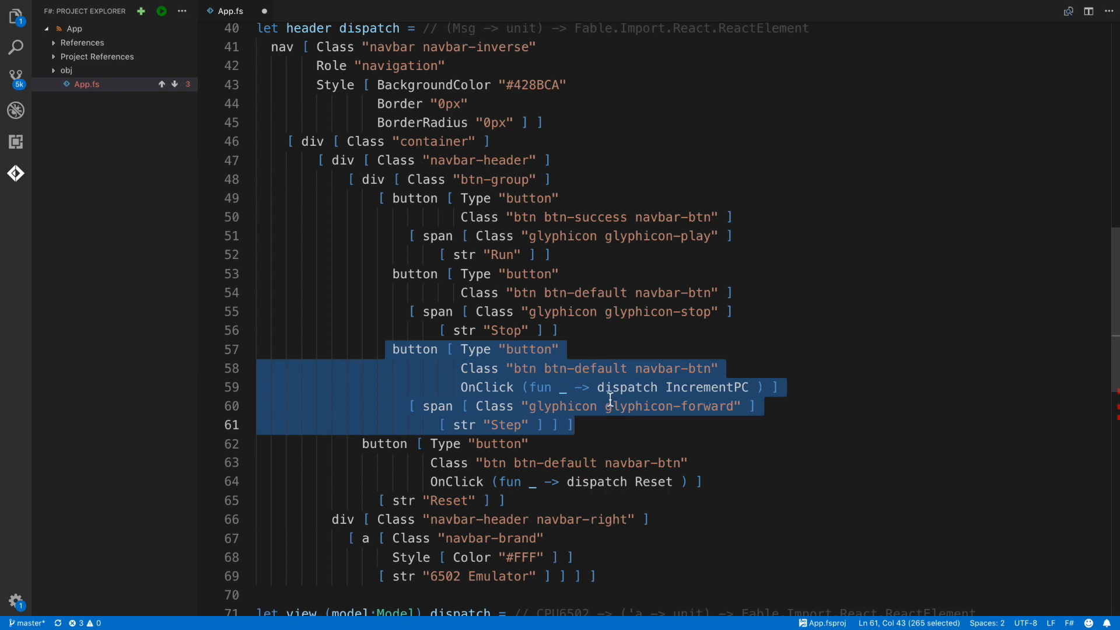
{"action": "mouse_move", "coordinate": [626, 387]}
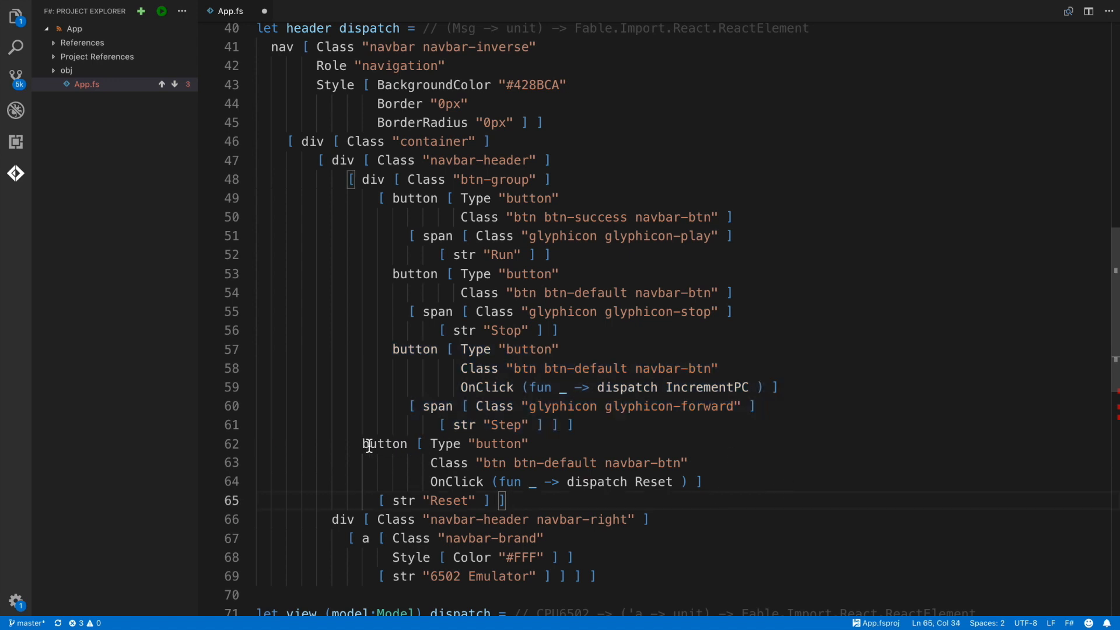
{"action": "left_click_drag", "start_coordinate": [365, 444], "coordinate": [504, 500]}
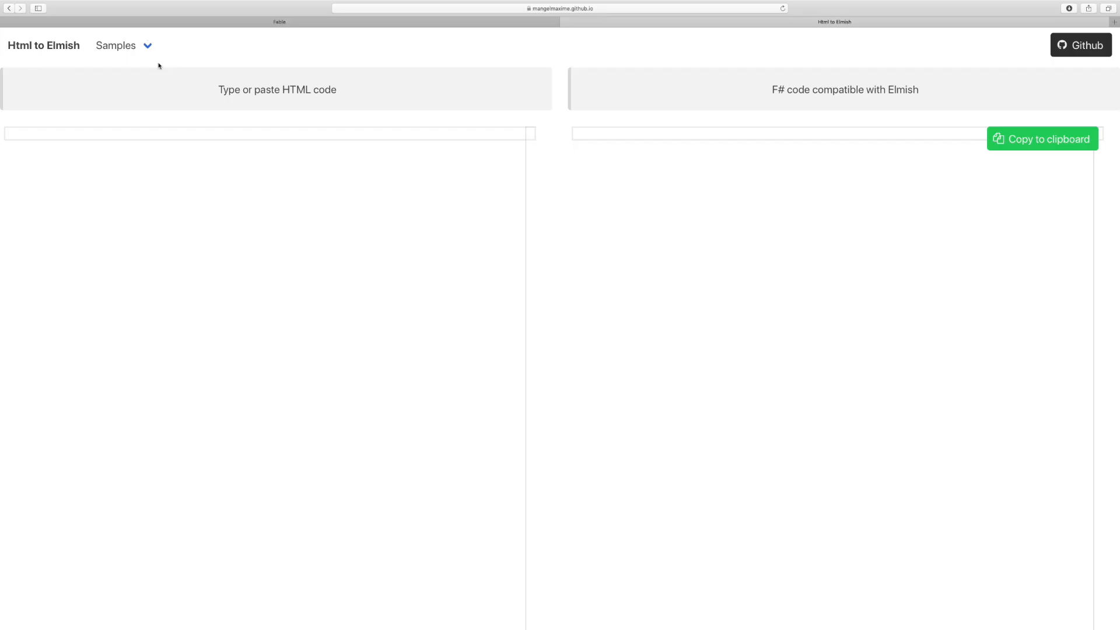
Load the navbar sample in Html to Elmish and copy the converted F# code
{"action": "left_click", "coordinate": [115, 45]}
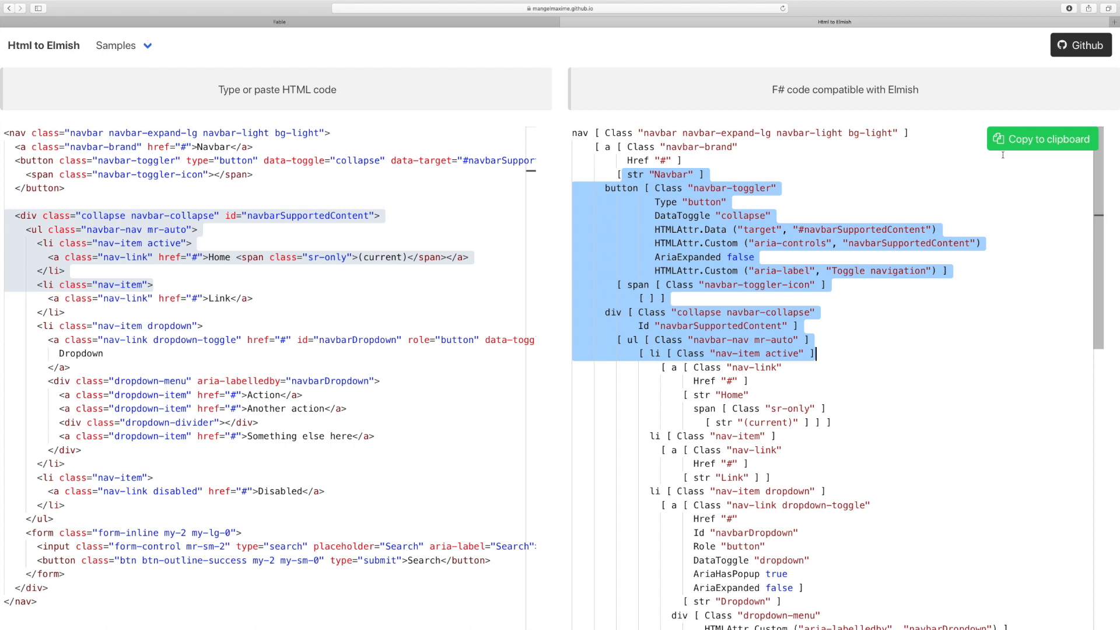
{"action": "left_click", "coordinate": [1041, 139]}
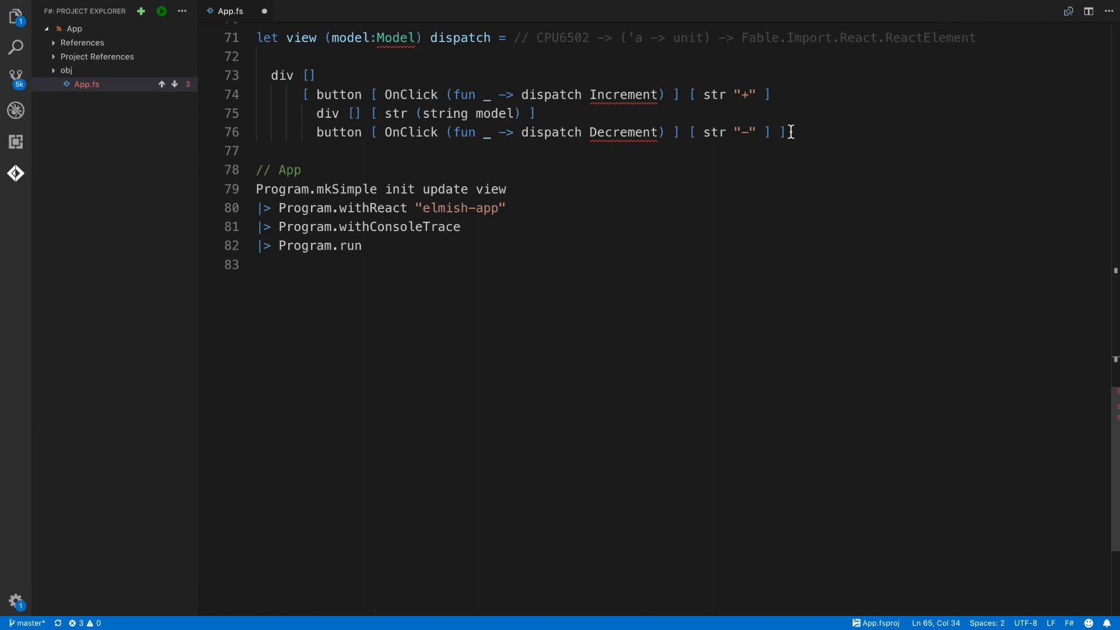
Replace the counter view with one rendering the header plus container, row and clearfix divs
{"action": "left_click_drag", "start_coordinate": [273, 38], "coordinate": [786, 133]}
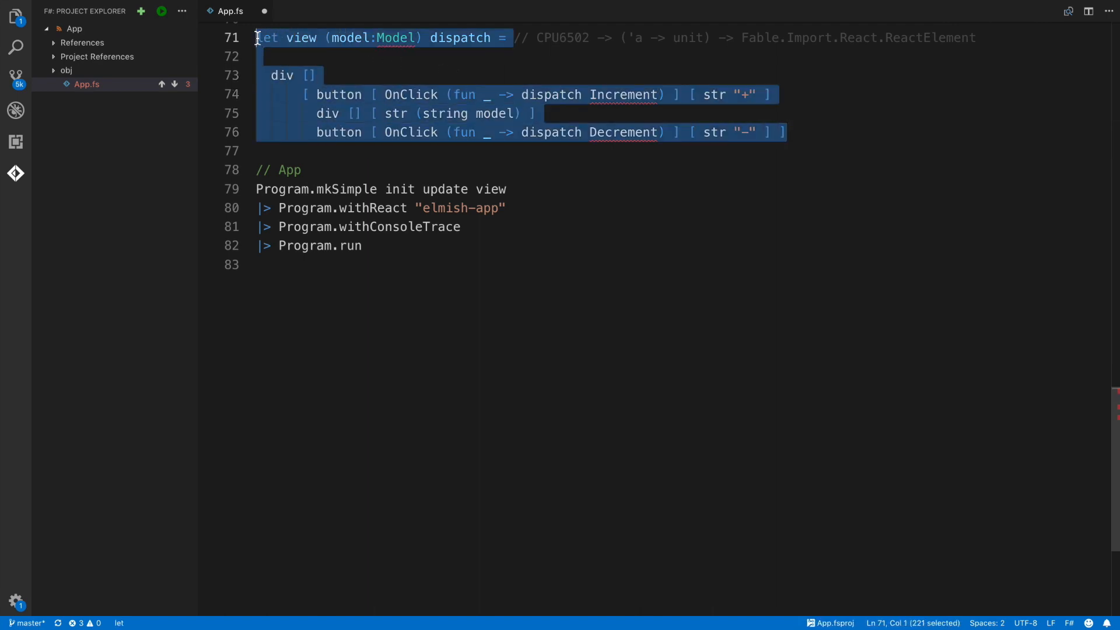
{"action": "key", "text": "Delete"}
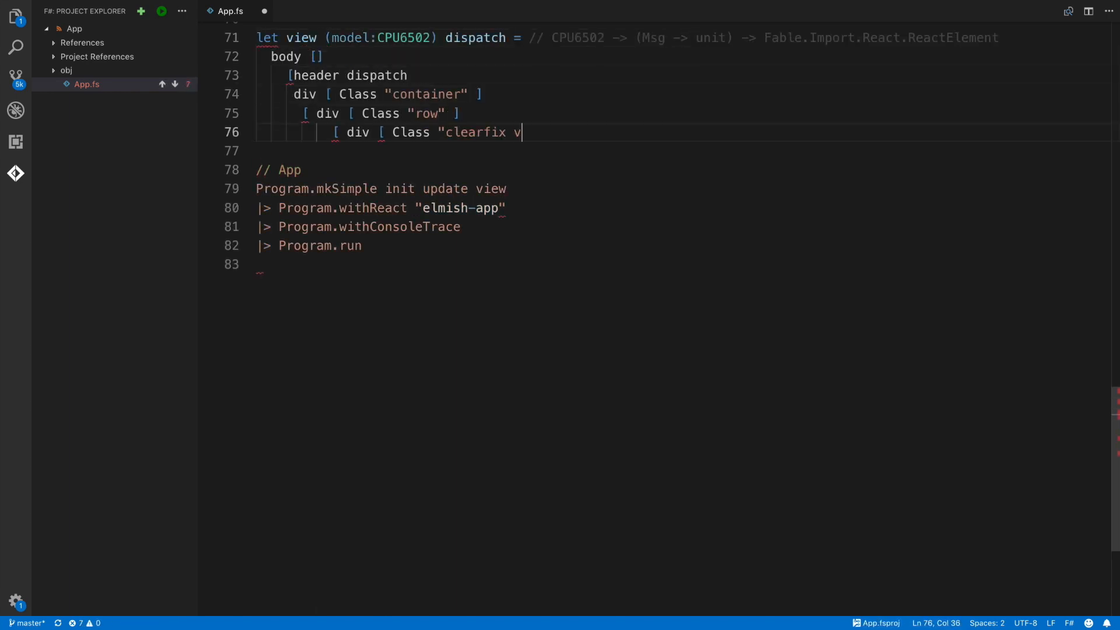
{"action": "type", "text": "isible-xs visible-sm\" ]"}
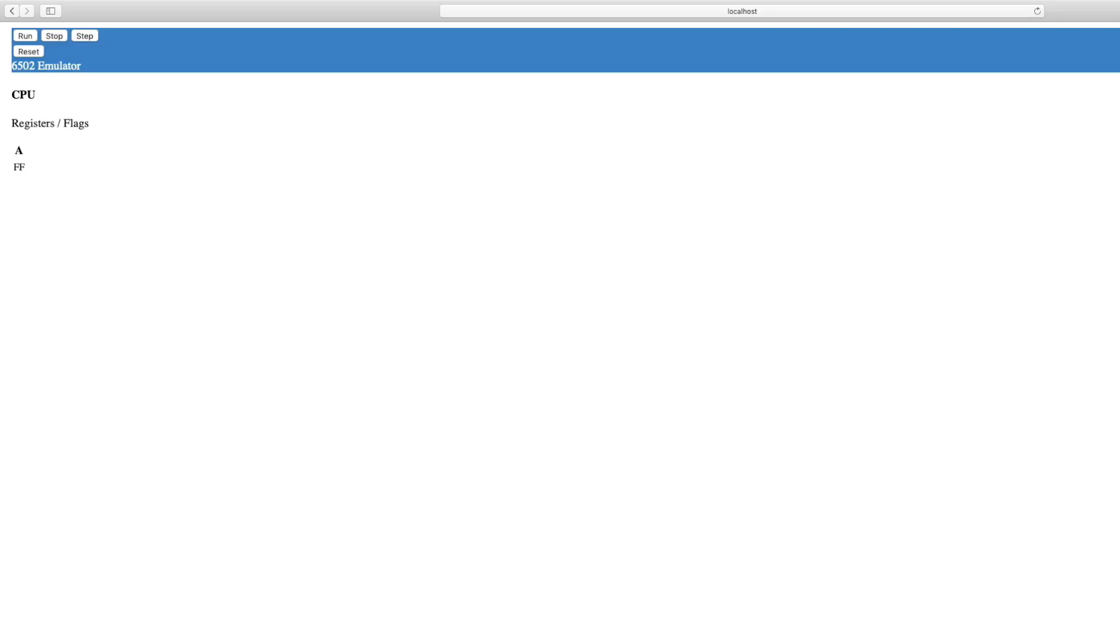
{"action": "mouse_move", "coordinate": [70, 172]}
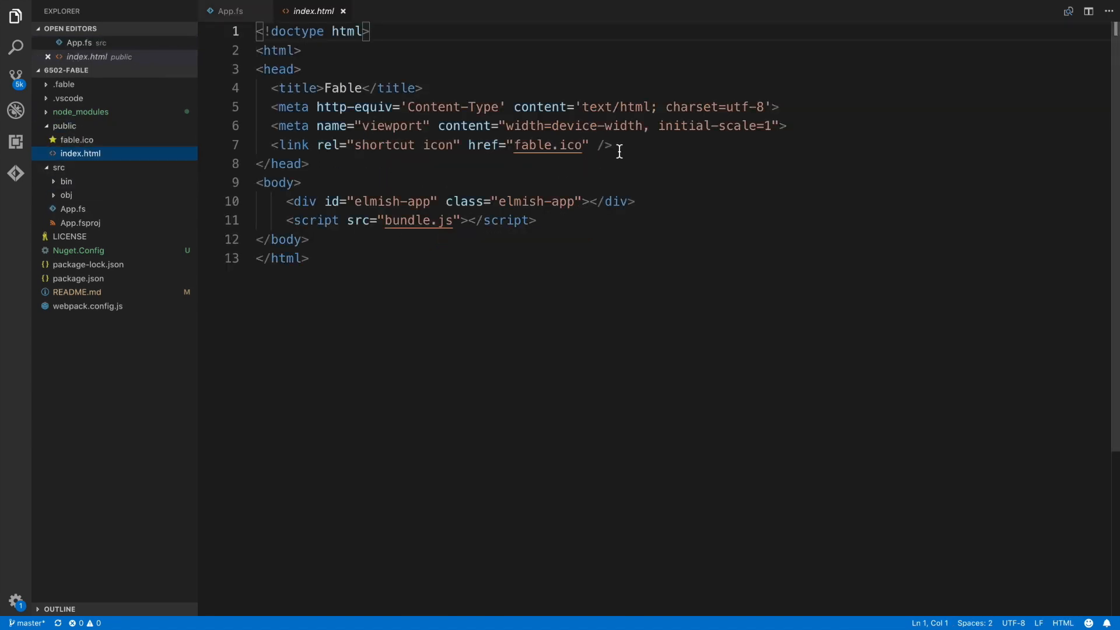
Link the Bootstrap 3.3.2 maxcdn stylesheet in index.html's head and save
{"action": "type", "text": "<link rel=\"stylesheet\" href=\"https://maxcdn.bootstrapcdn.com/bootstrap/3.3.2/css/bootstrap.min.css\">"}
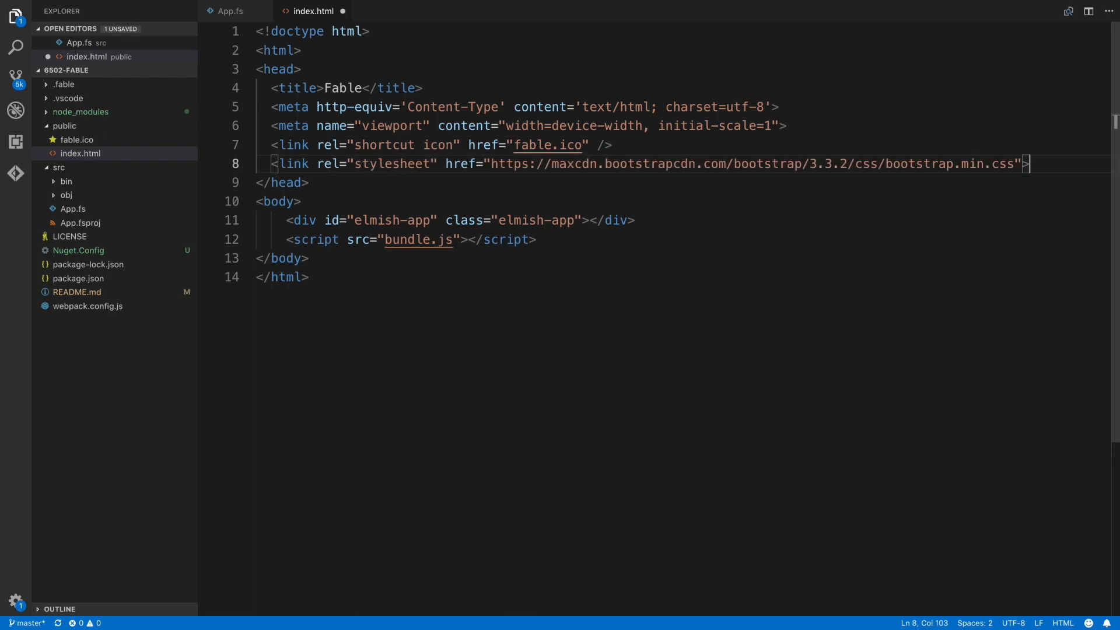
{"action": "key", "text": "ctrl+s"}
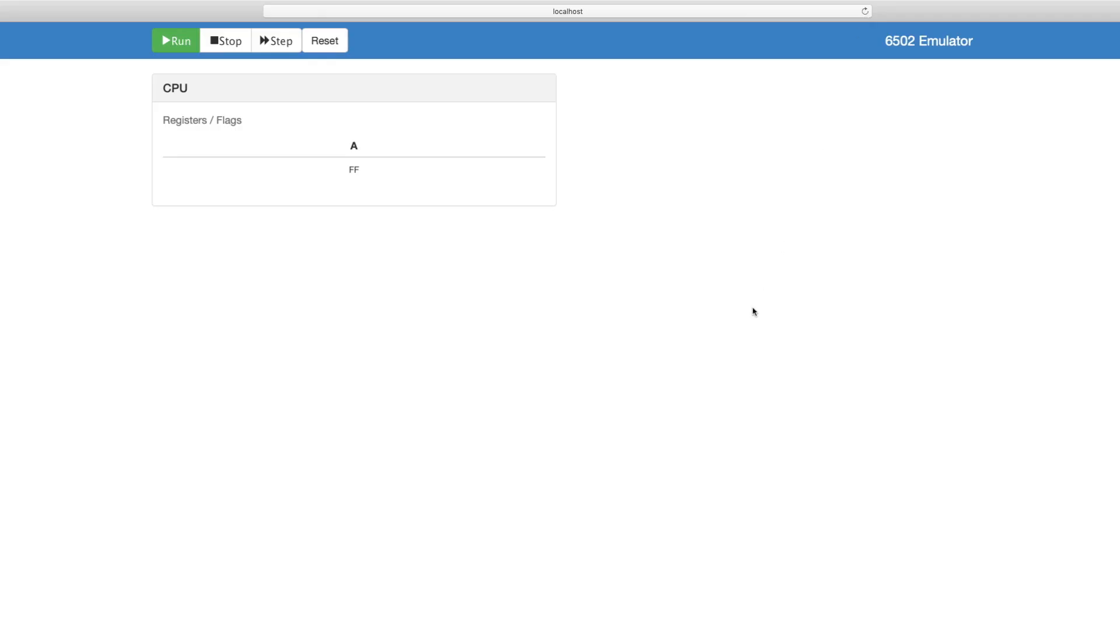
{"action": "mouse_move", "coordinate": [750, 315]}
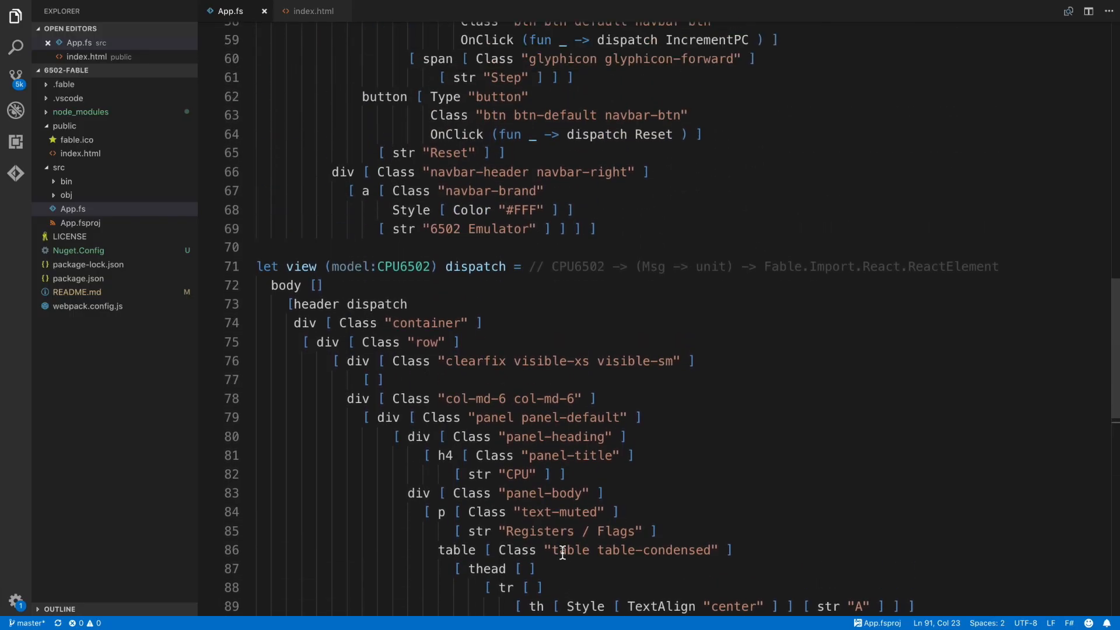
Add the cpuElement and cpuRegisterColumn helpers above the view function
{"action": "left_click", "coordinate": [260, 248]}
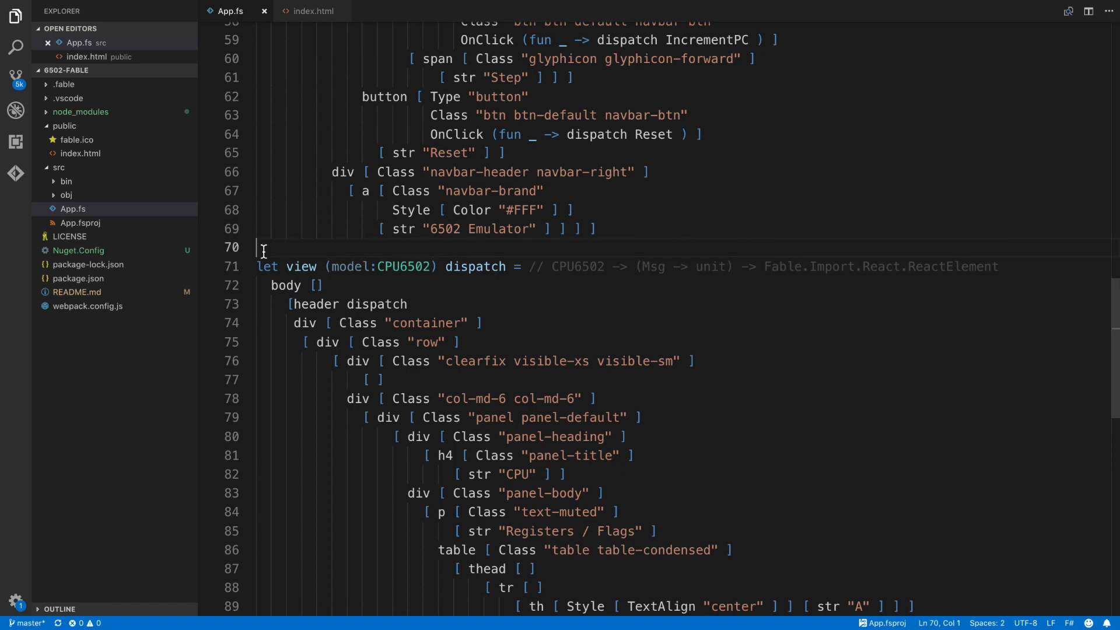
{"action": "key", "text": "Enter"}
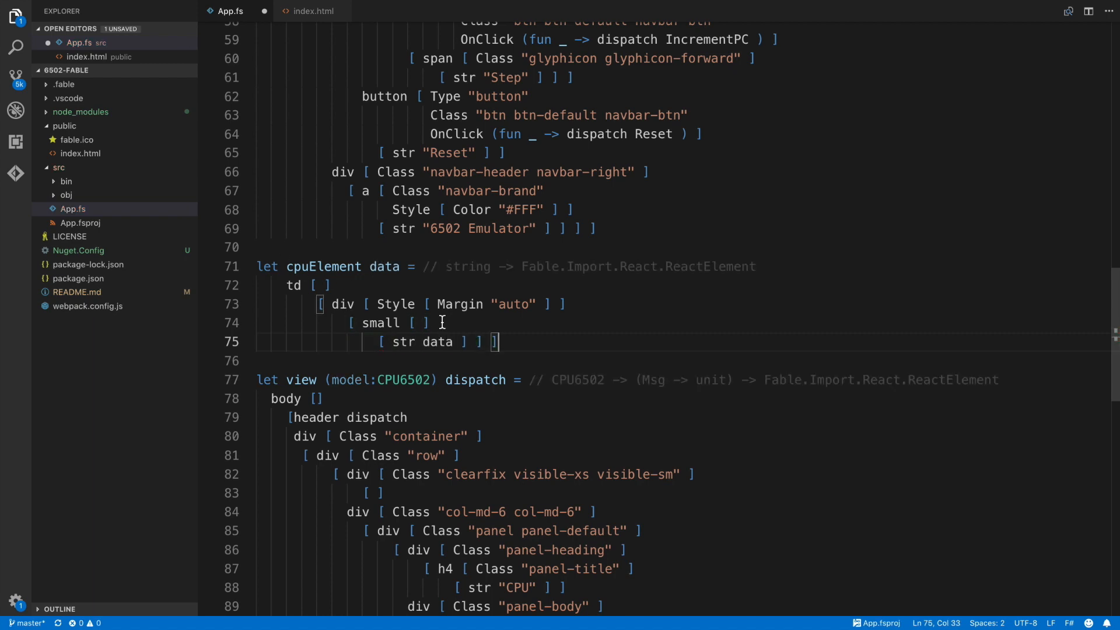
{"action": "scroll", "scroll_direction": "down", "scroll_amount": 3}
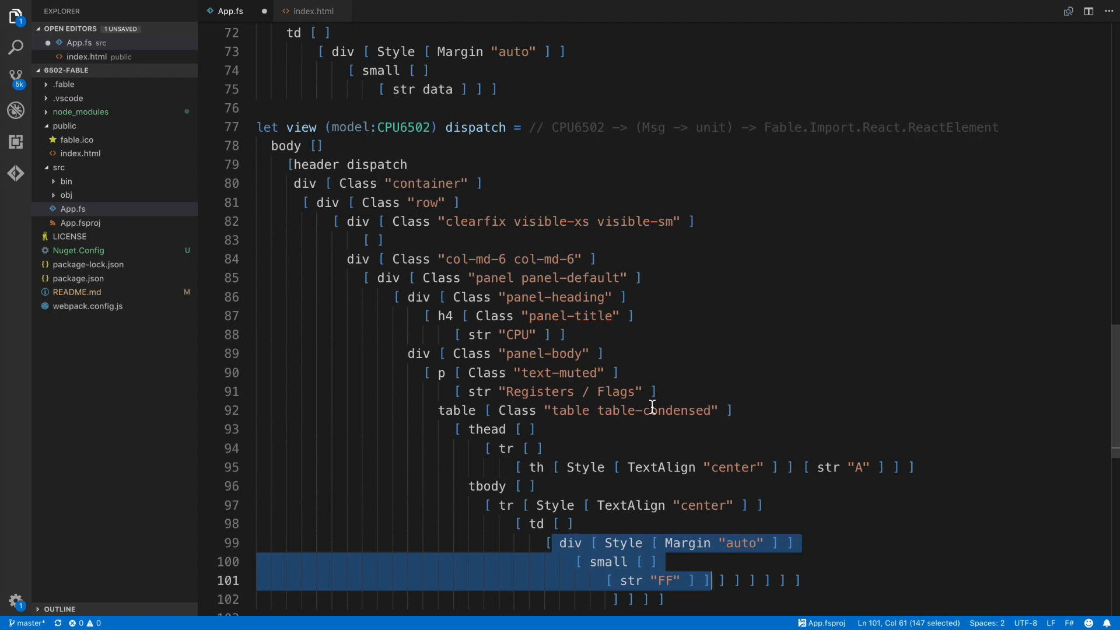
{"action": "mouse_move", "coordinate": [580, 489]}
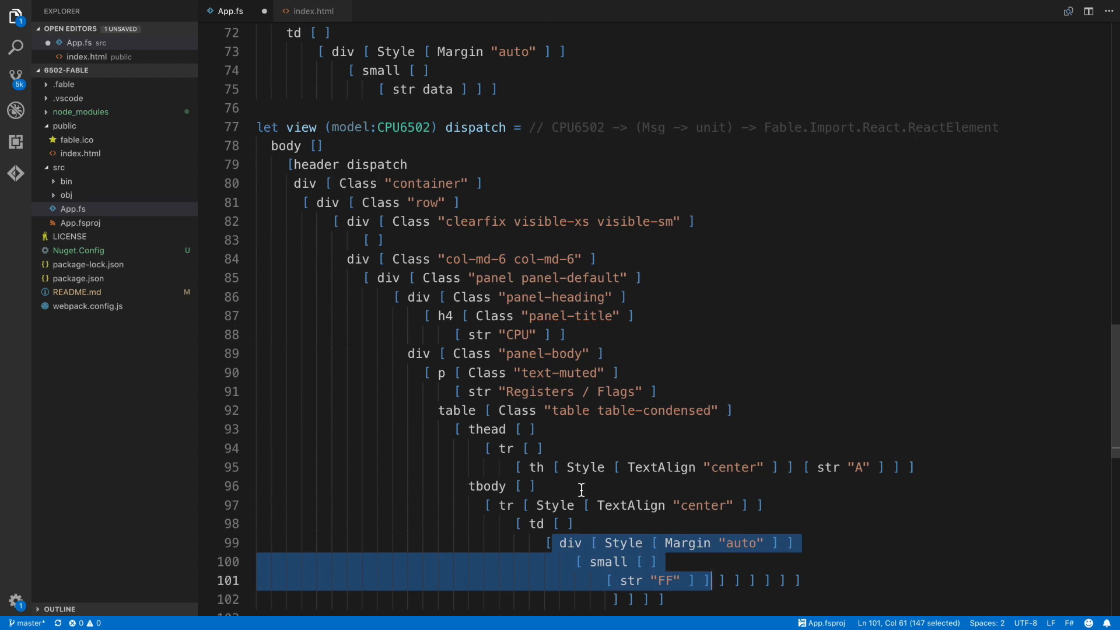
{"action": "mouse_move", "coordinate": [512, 469]}
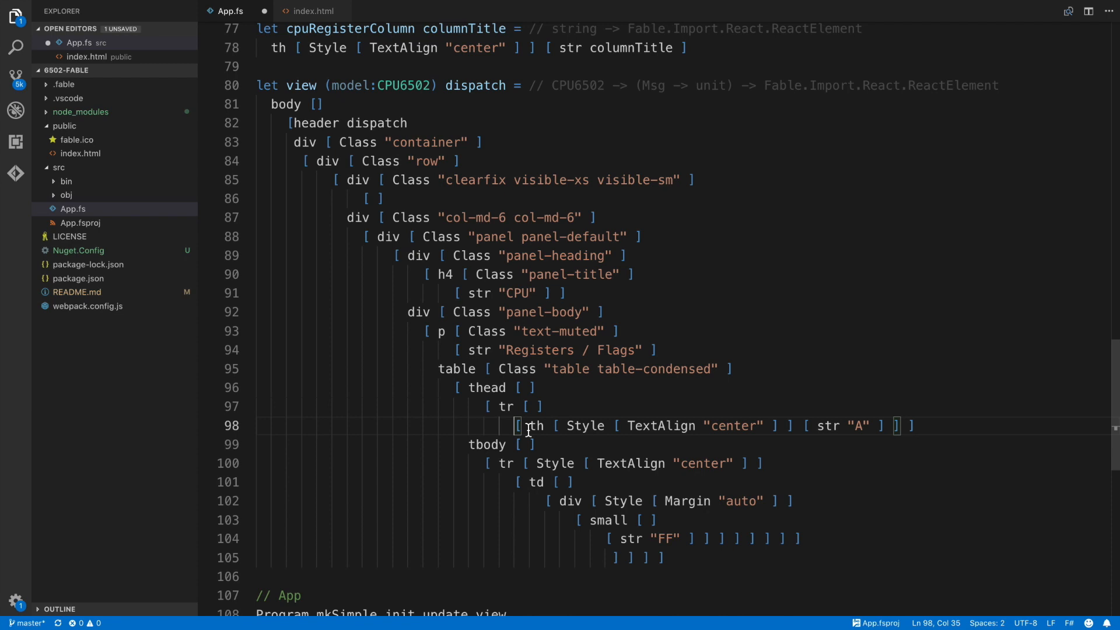
Replace the A header cell expression with cpuRegisterColumn "A"
{"action": "left_click_drag", "start_coordinate": [527, 425], "coordinate": [868, 425]}
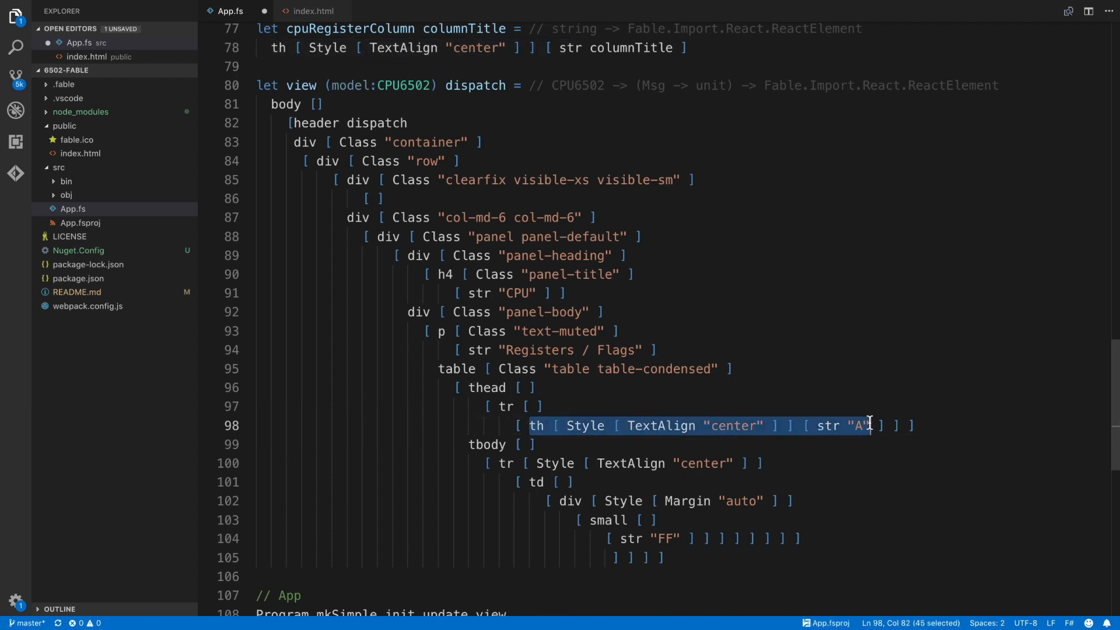
{"action": "key", "text": "Delete"}
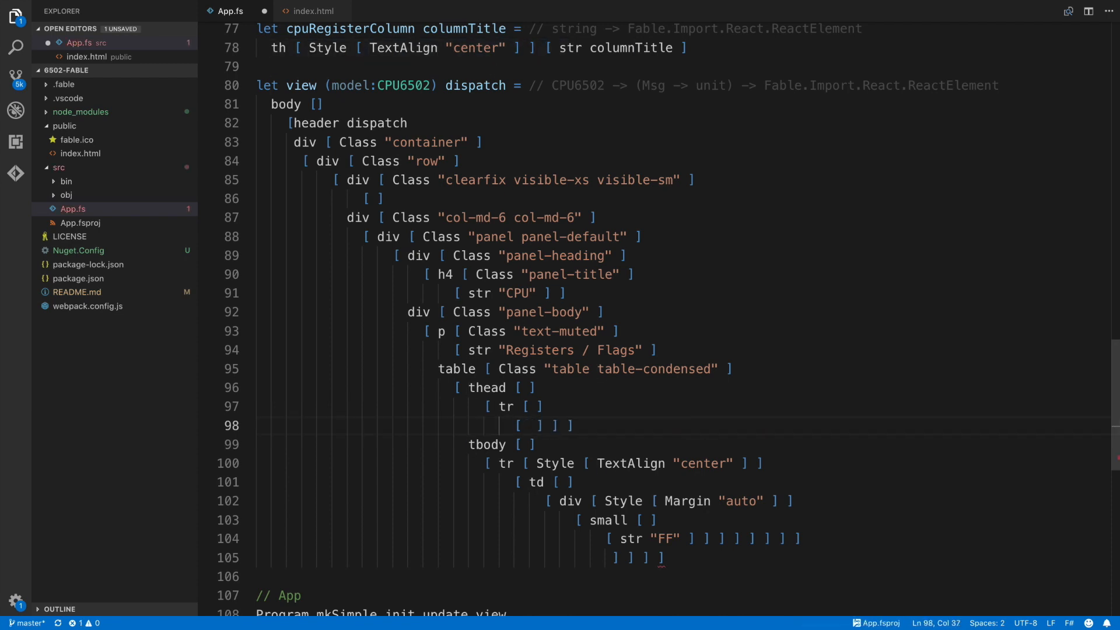
{"action": "type", "text": "cpuRegisterColumn \"A\""}
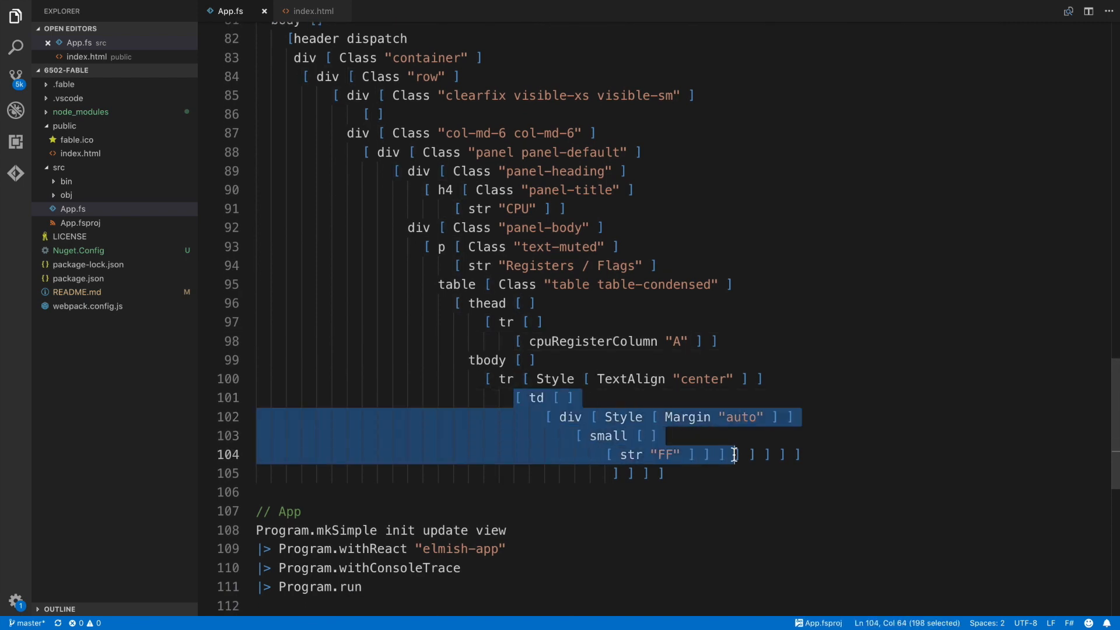
Replace the hard-coded FF cell with cpuElement (sprintf "%02X" model.A)
{"action": "key", "text": "Delete"}
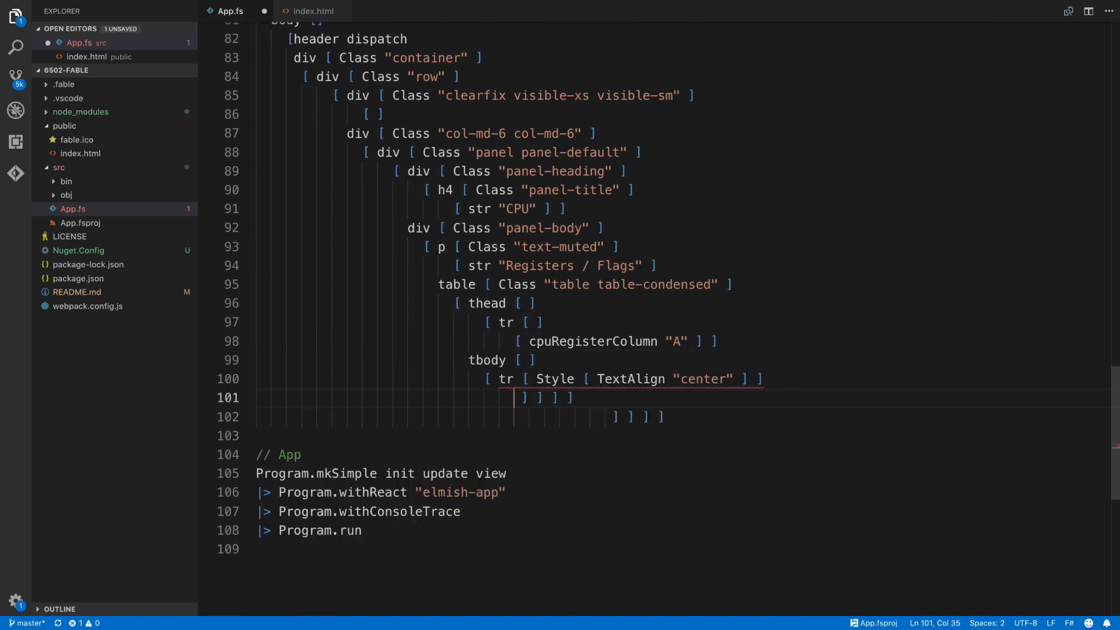
{"action": "type", "text": "cpuElement"}
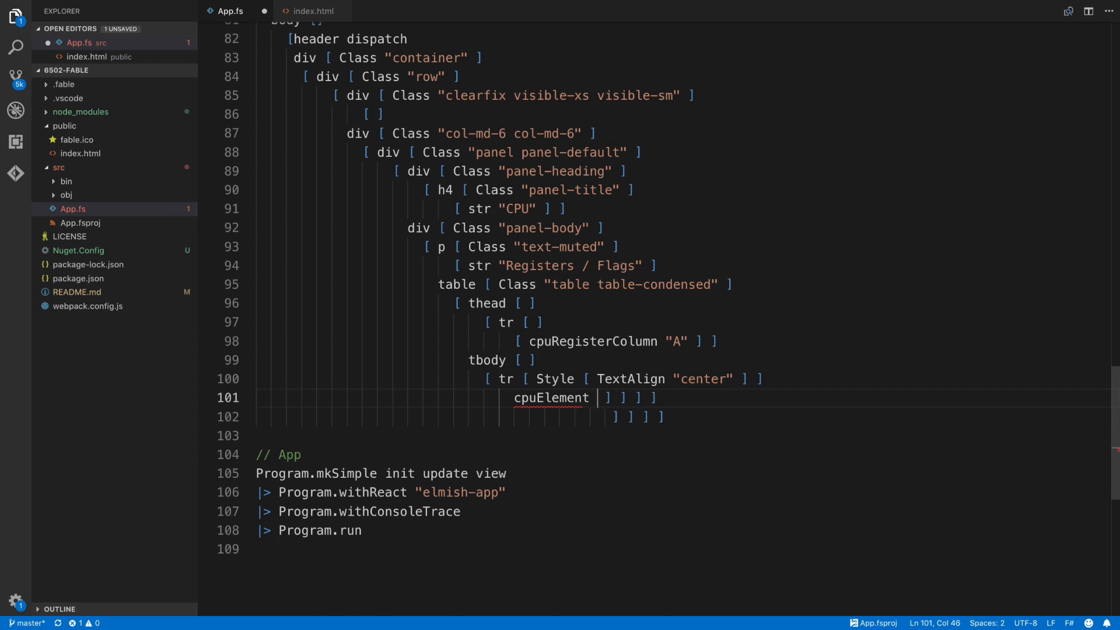
{"action": "type", "text": "(sprintf \"%02X\" model.A)"}
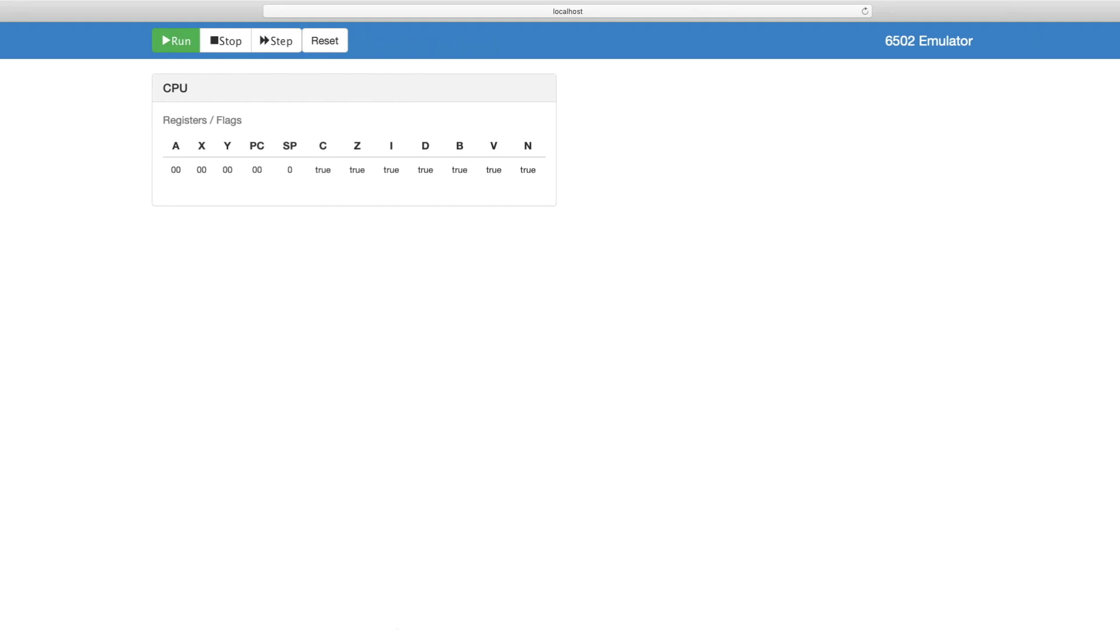
{"action": "mouse_move", "coordinate": [451, 487]}
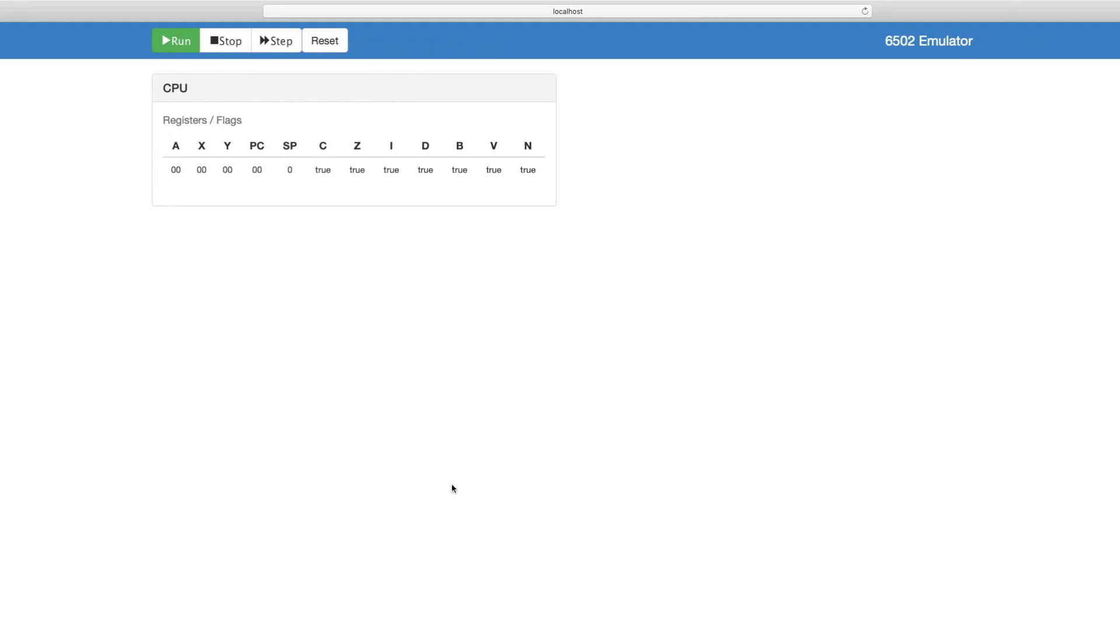
{"action": "mouse_move", "coordinate": [226, 41]}
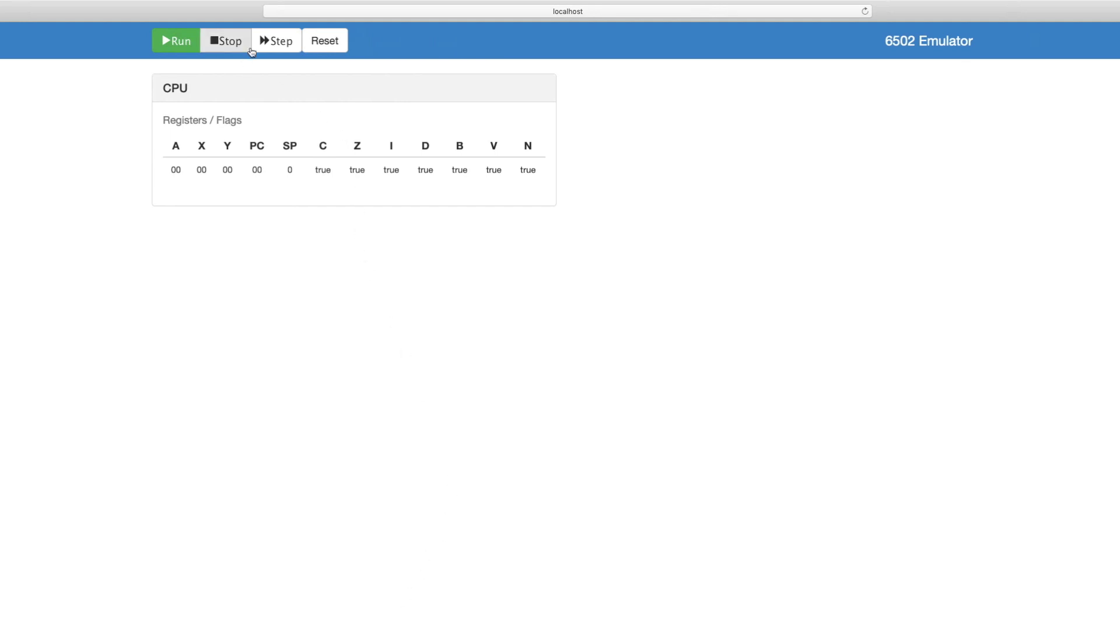
Stop the emulator, step twice to advance PC from 00 to 0A, then reset the registers
{"action": "left_click", "coordinate": [276, 41]}
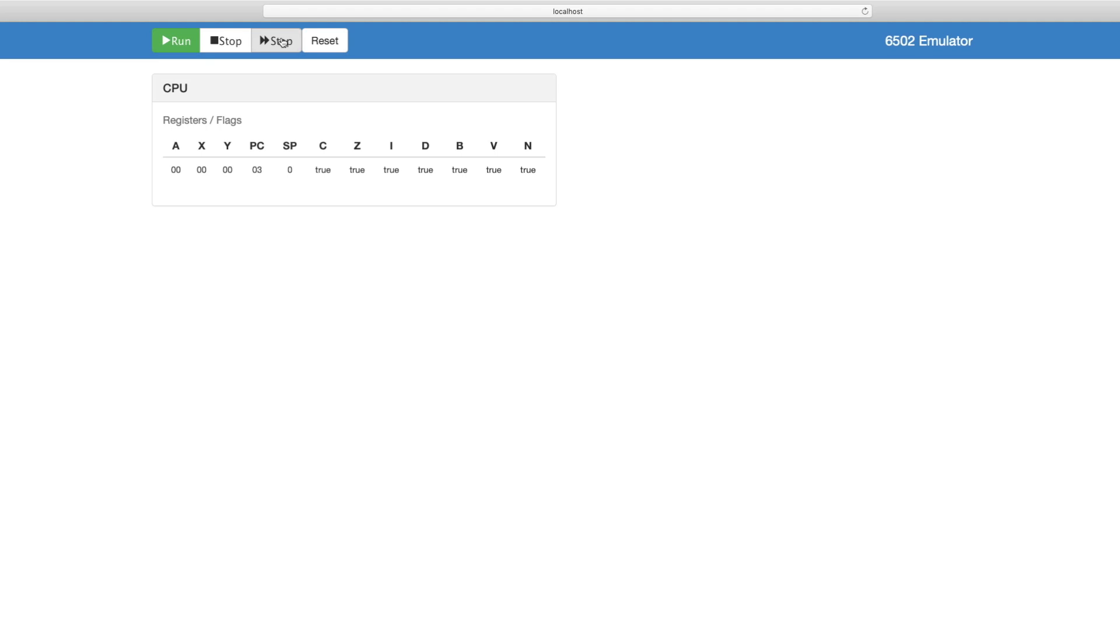
{"action": "left_click", "coordinate": [275, 40]}
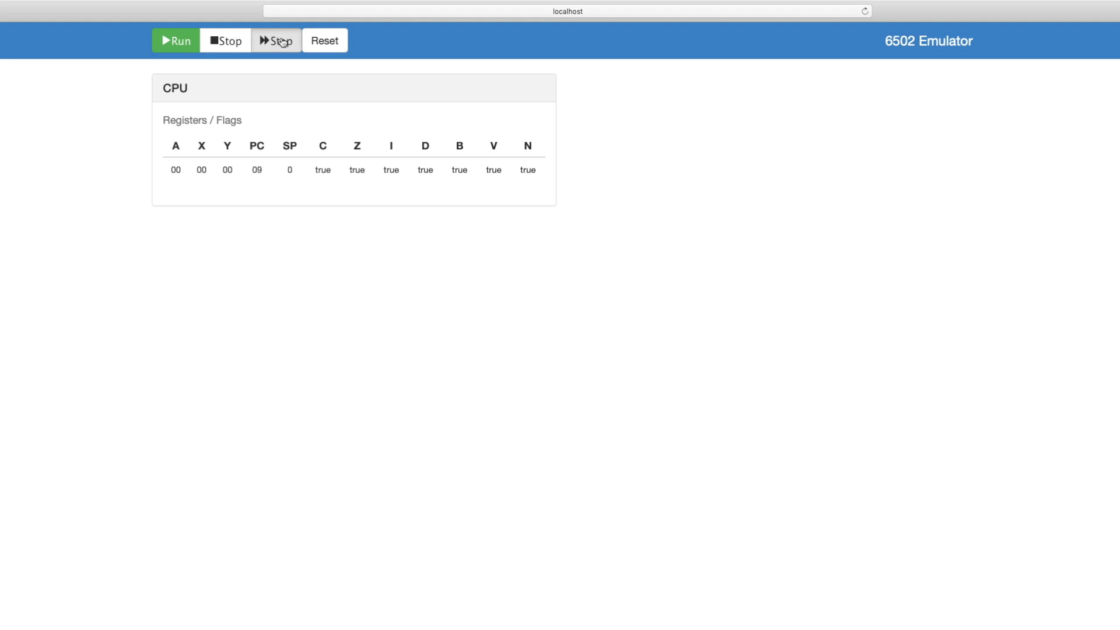
{"action": "left_click", "coordinate": [276, 40]}
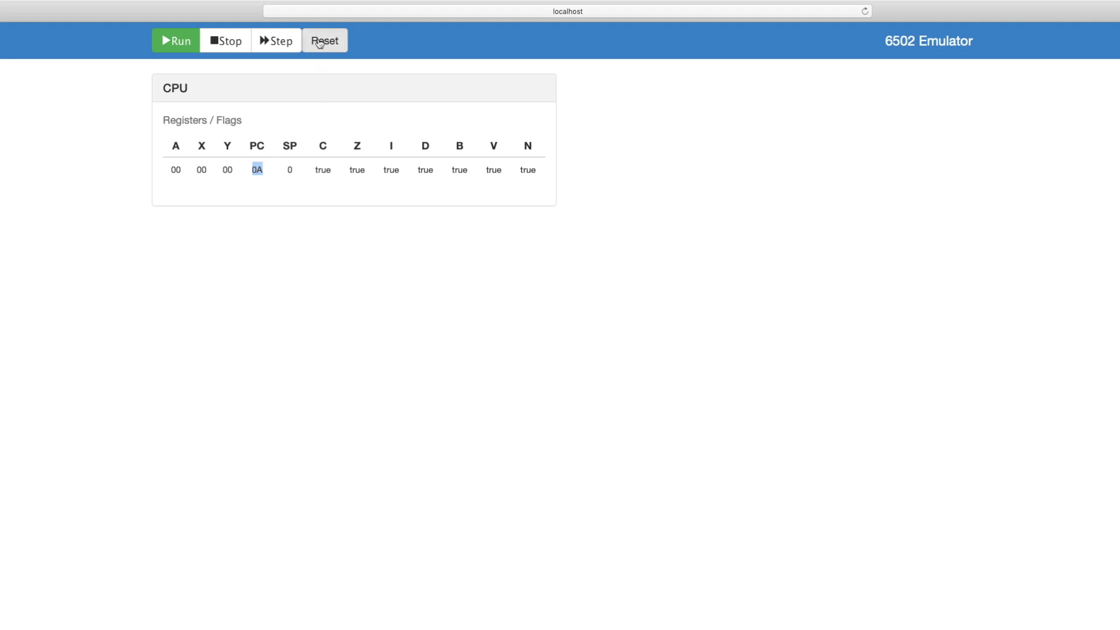
{"action": "left_click", "coordinate": [324, 41]}
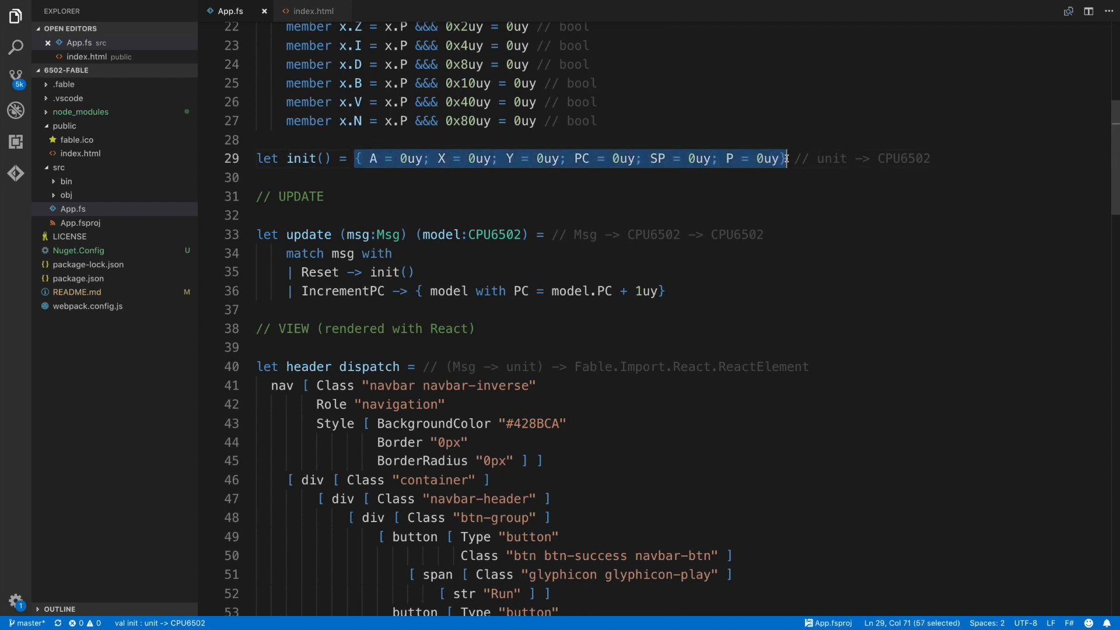
{"action": "left_click", "coordinate": [718, 177]}
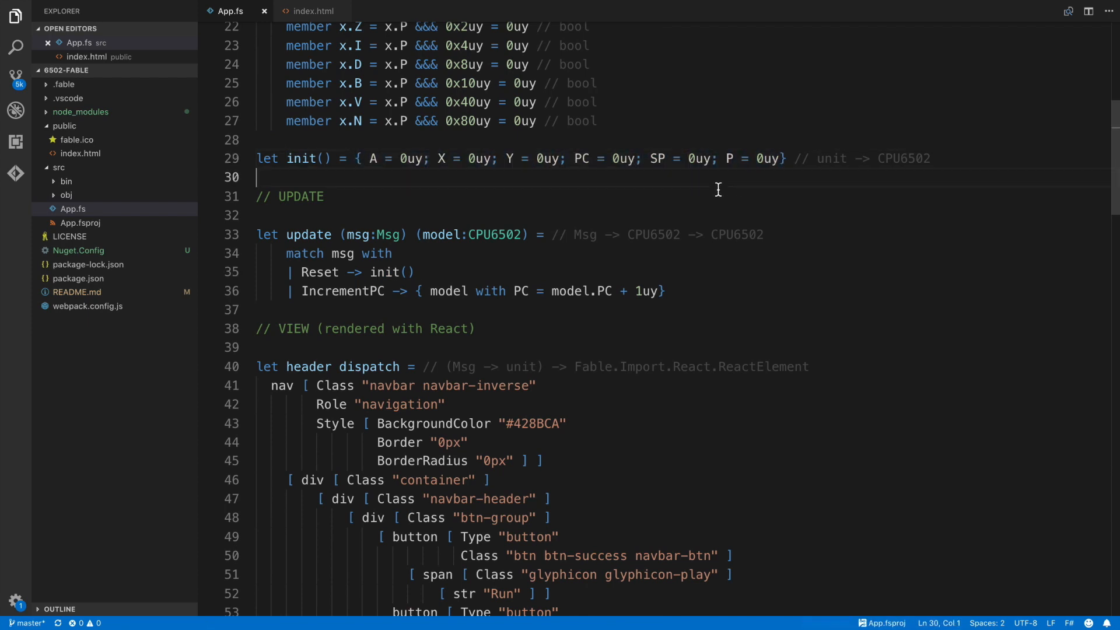
{"action": "double_click", "coordinate": [343, 290]}
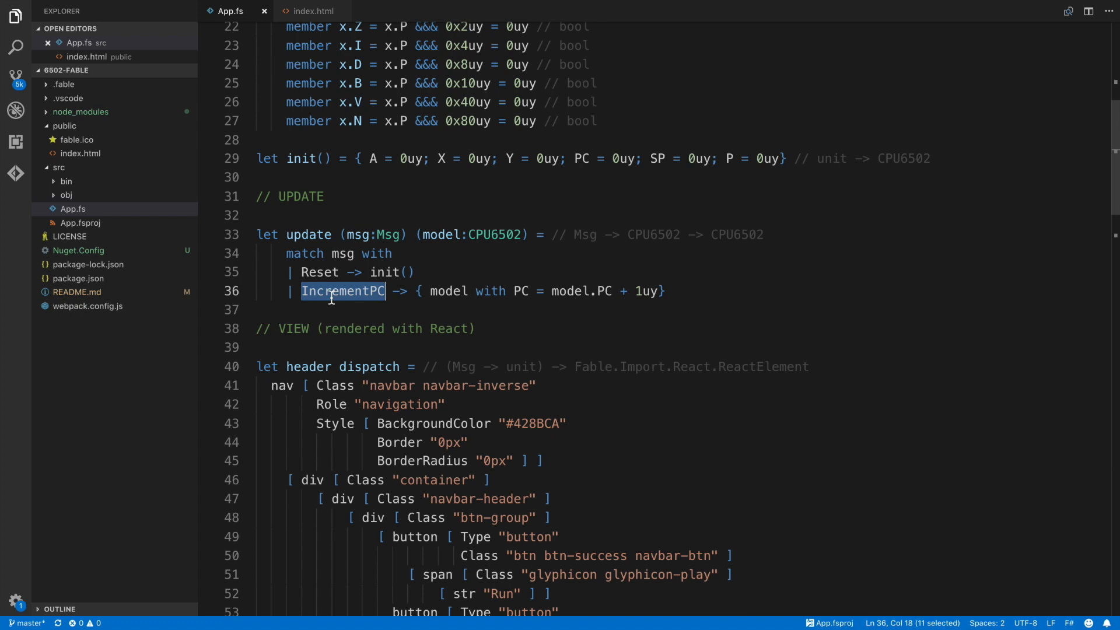
{"action": "left_click", "coordinate": [430, 290]}
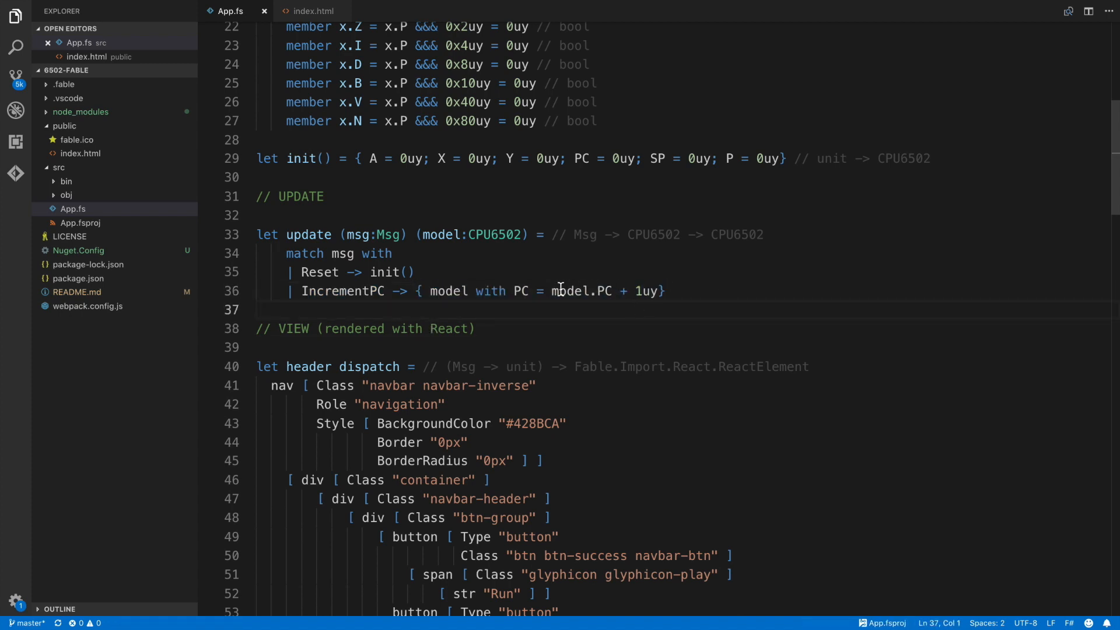
{"action": "left_click_drag", "start_coordinate": [552, 290], "coordinate": [658, 290]}
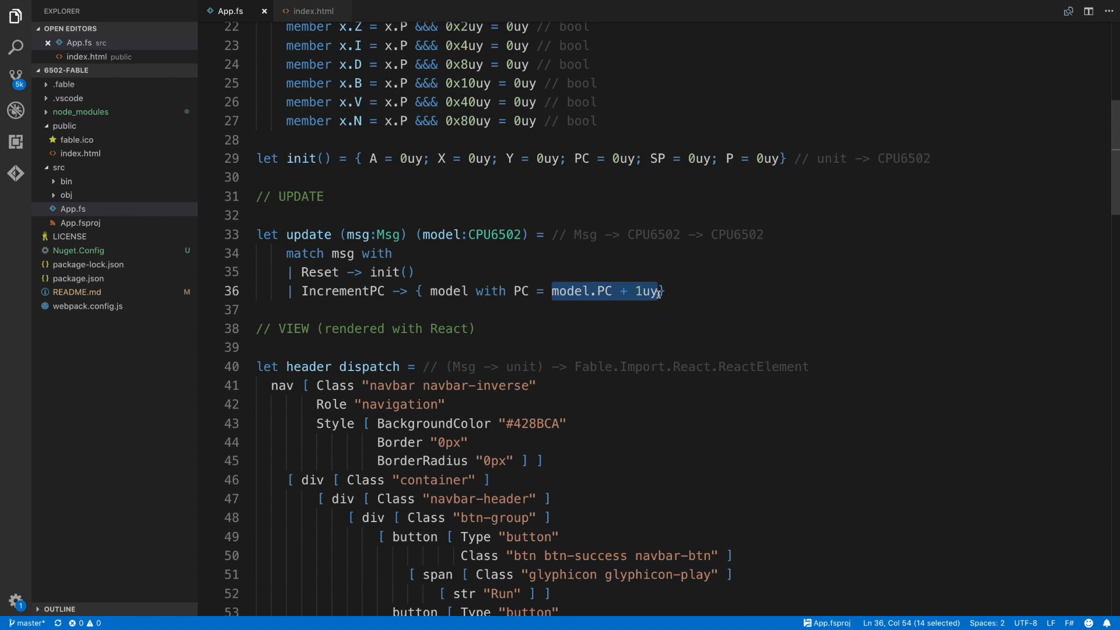